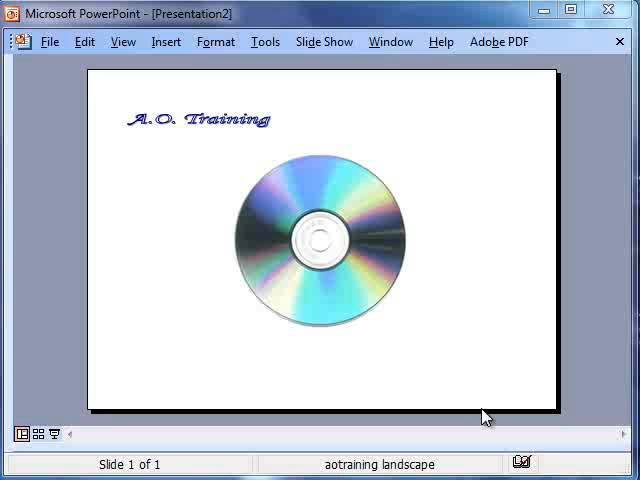
mouse_move(489, 257)
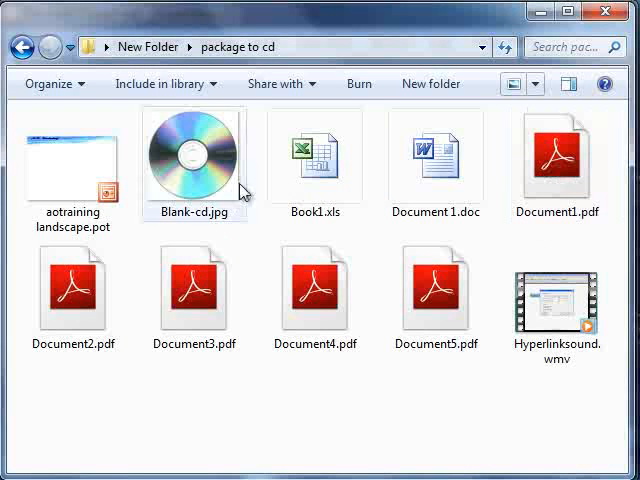
mouse_move(325, 185)
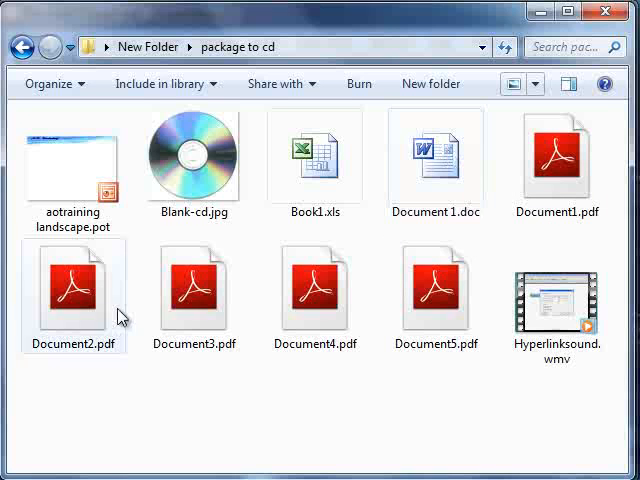
mouse_move(570, 298)
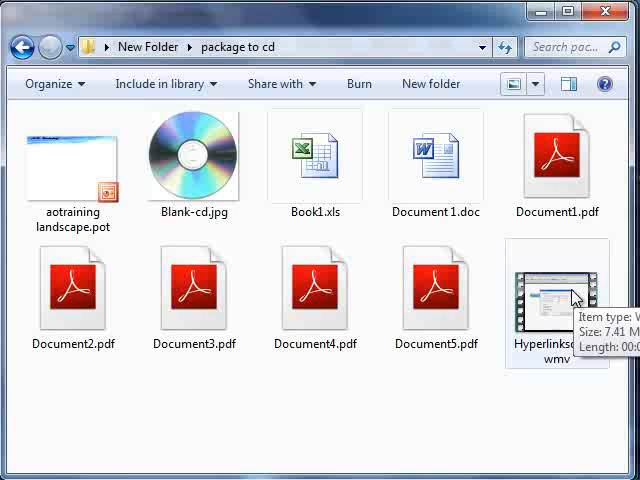
mouse_move(545, 11)
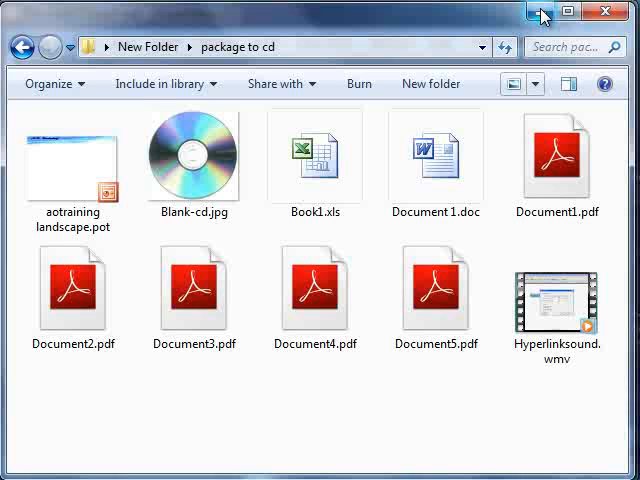
Restore the presentation window, browse the slide thumbnails, and return to slide 1.
double_click(73, 162)
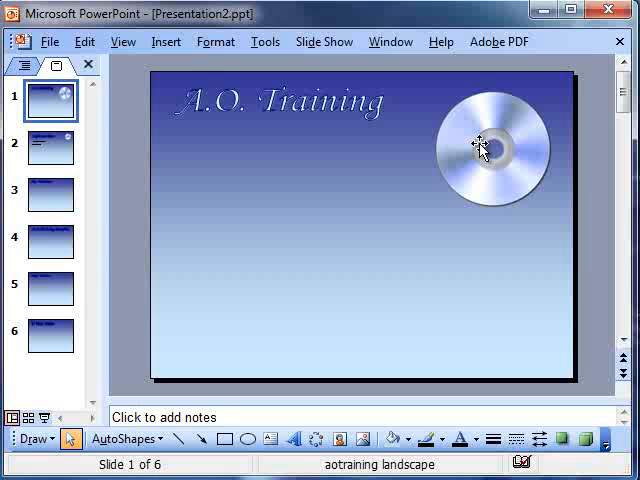
mouse_move(245, 120)
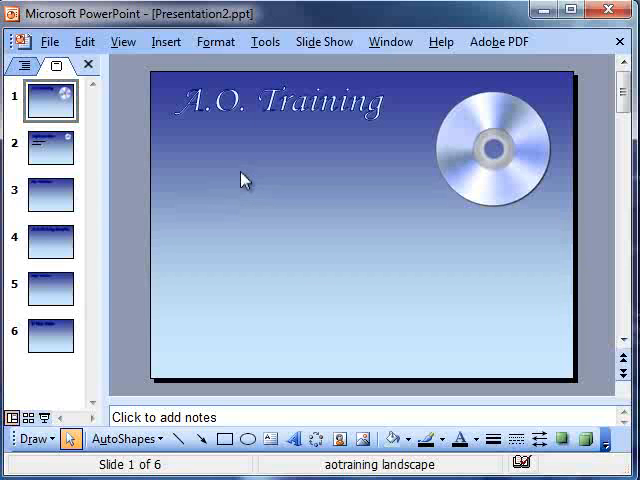
mouse_move(237, 172)
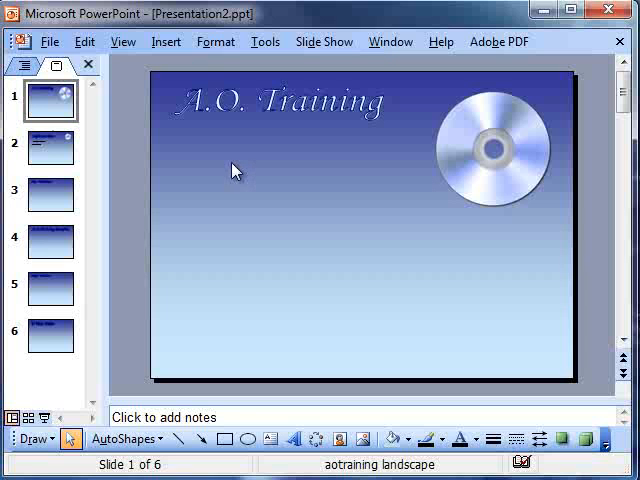
mouse_move(50, 147)
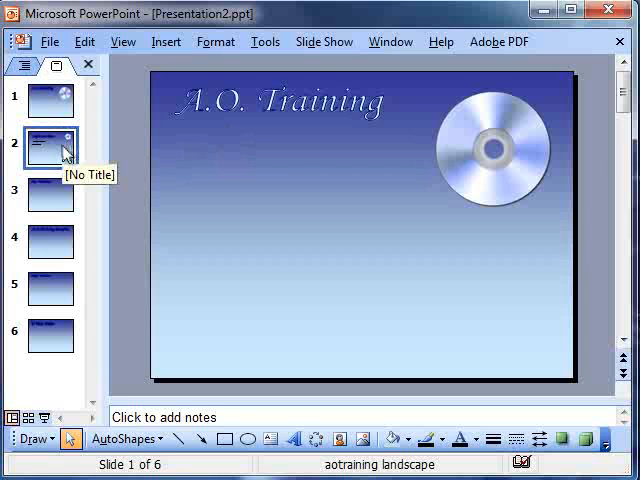
click(50, 240)
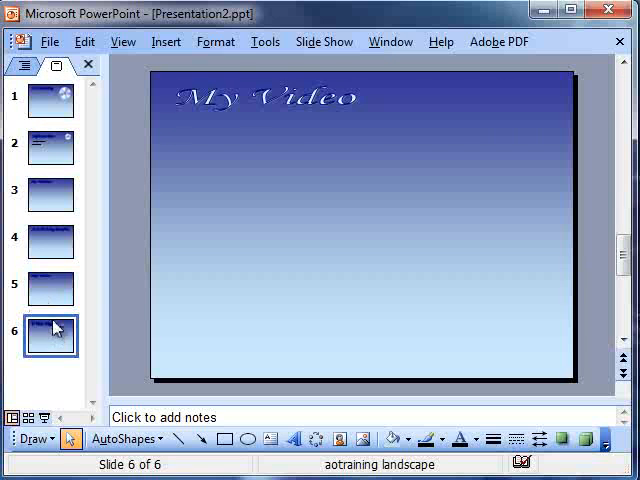
click(50, 100)
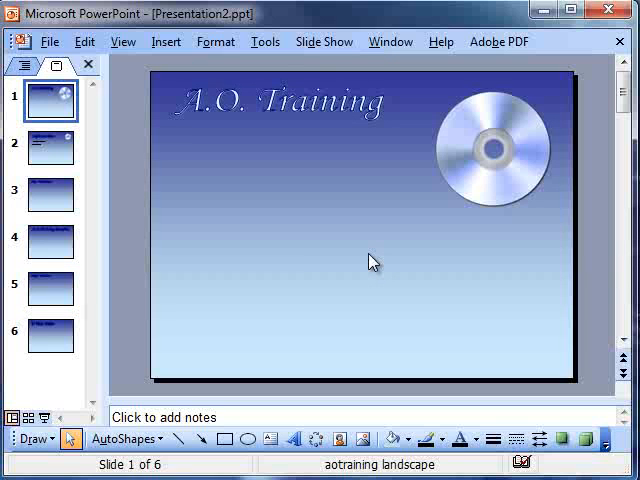
mouse_move(288, 291)
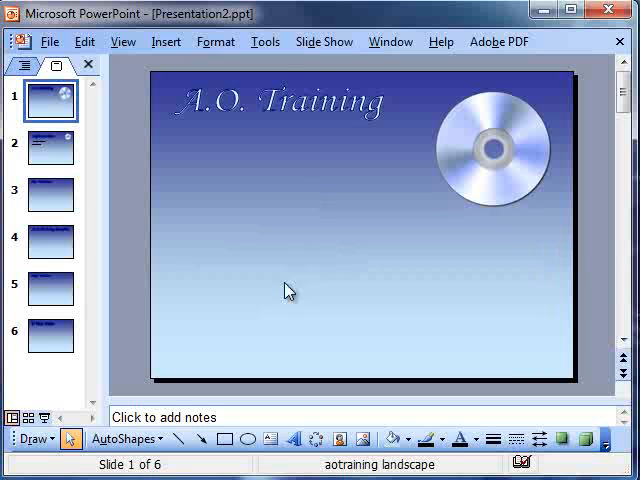
Preview the Information, My Web Site, Benefits and My Video slides in turn.
click(48, 147)
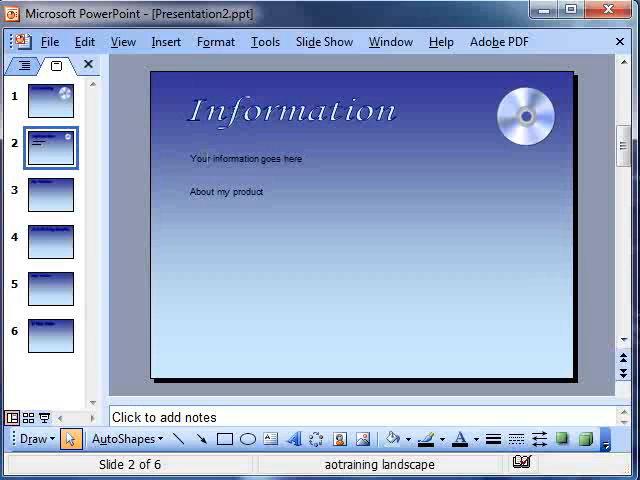
mouse_move(490, 240)
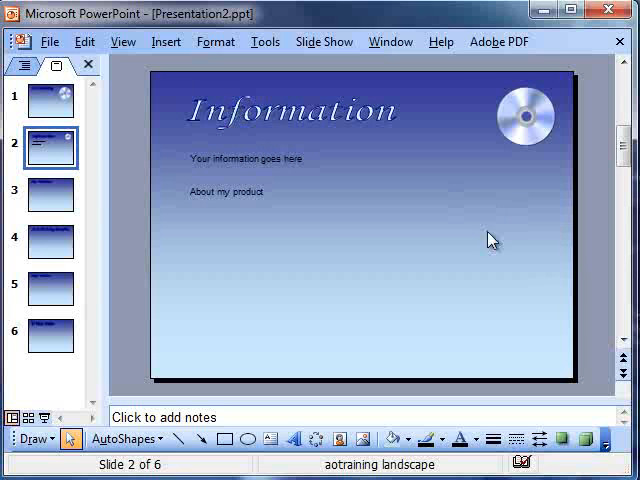
mouse_move(470, 297)
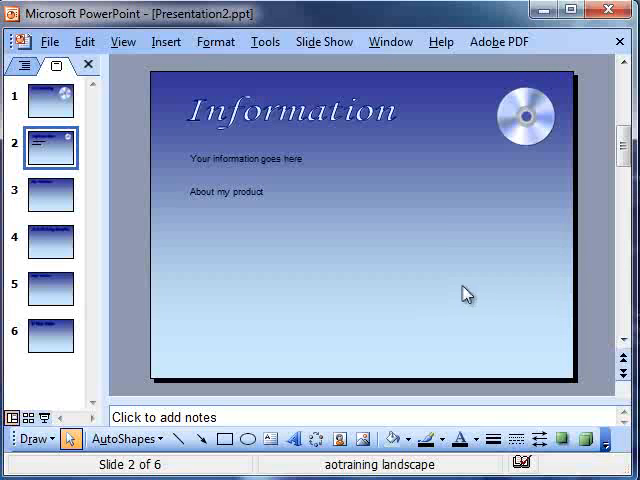
click(50, 193)
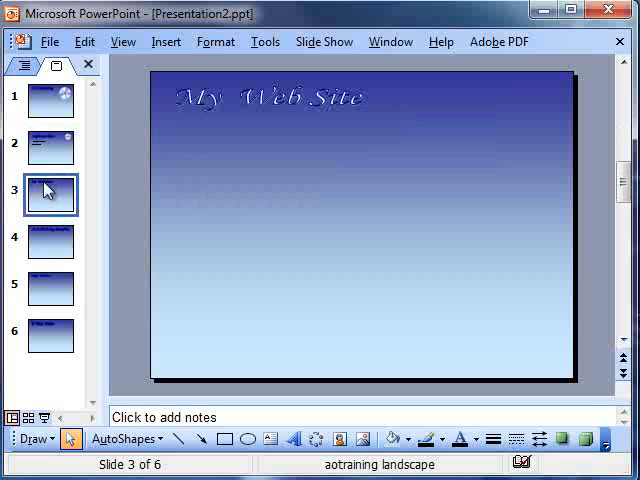
mouse_move(185, 137)
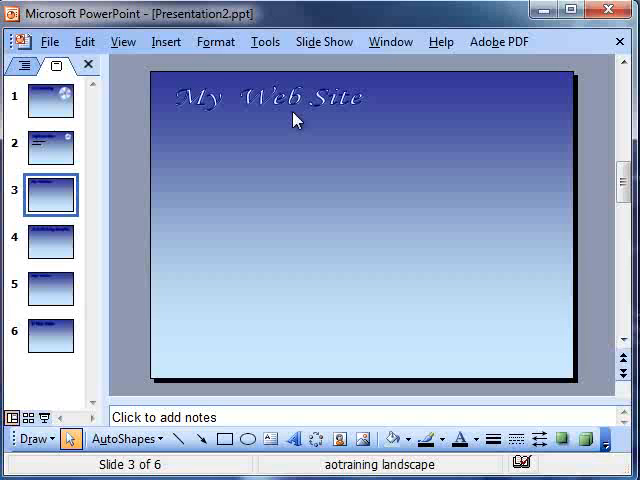
mouse_move(305, 175)
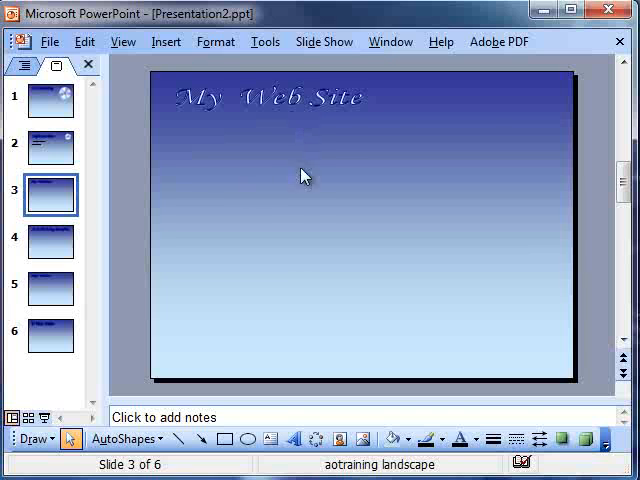
click(46, 240)
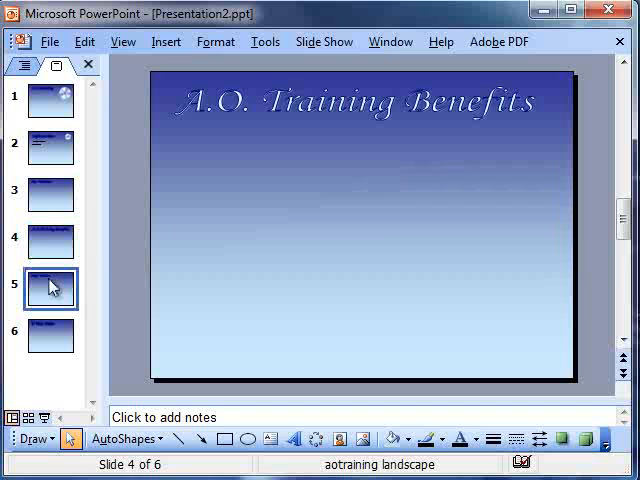
click(50, 288)
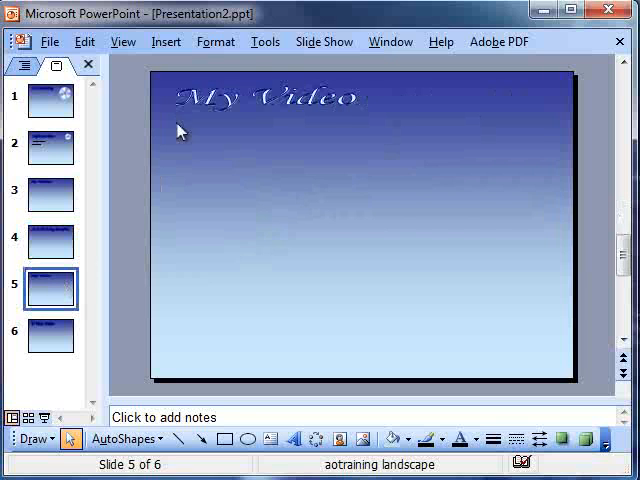
mouse_move(524, 341)
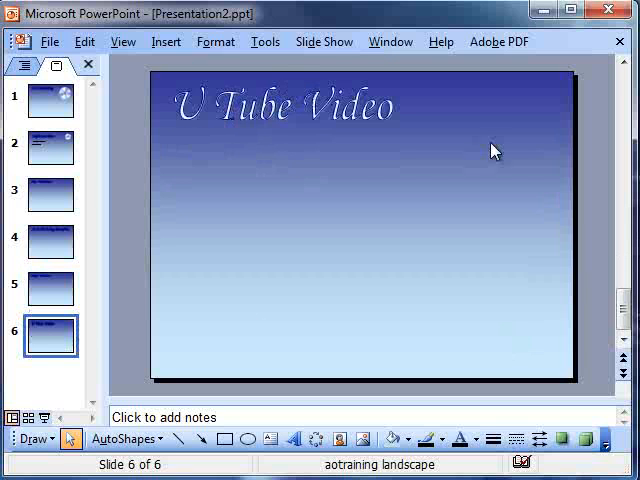
mouse_move(460, 330)
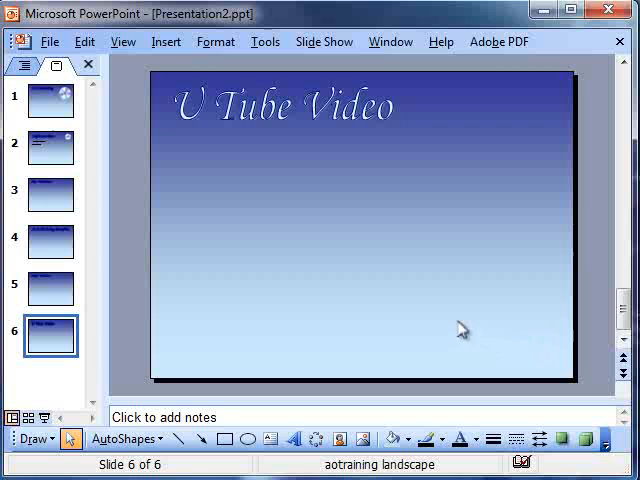
mouse_move(445, 315)
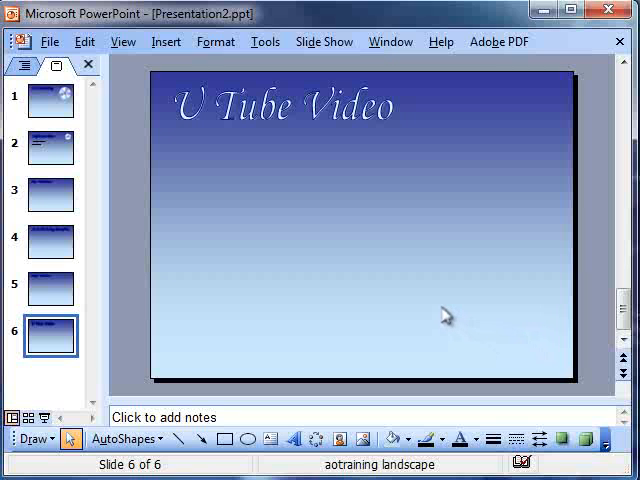
mouse_move(445, 311)
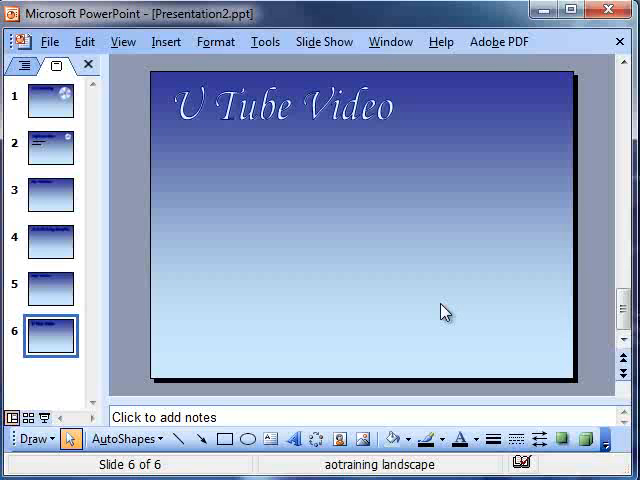
mouse_move(205, 178)
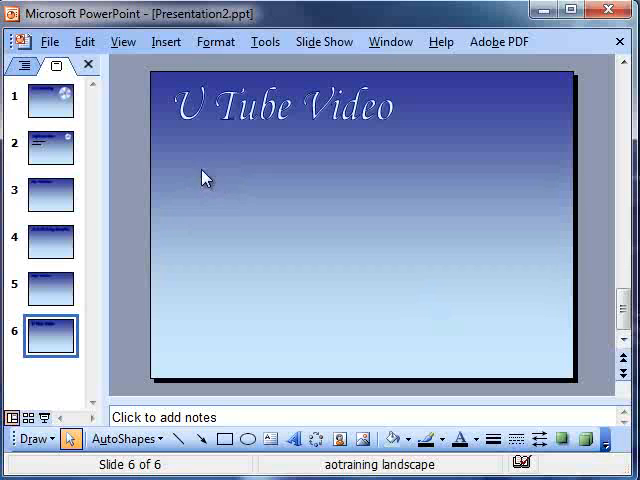
On the home slide, select the menu buttons and edit the bottom Video label to read 'U Tube'.
click(50, 100)
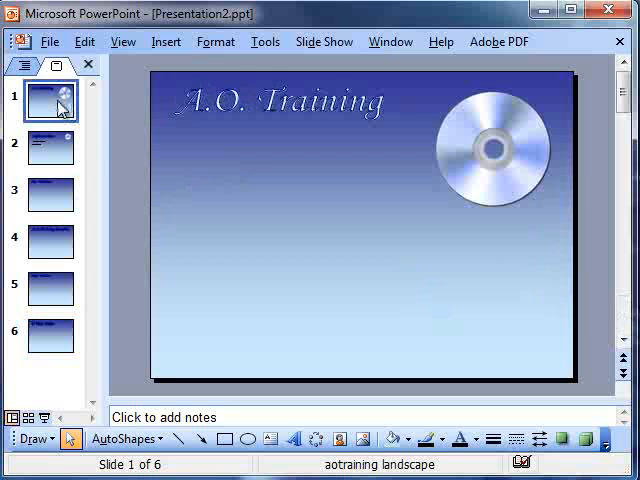
mouse_move(308, 193)
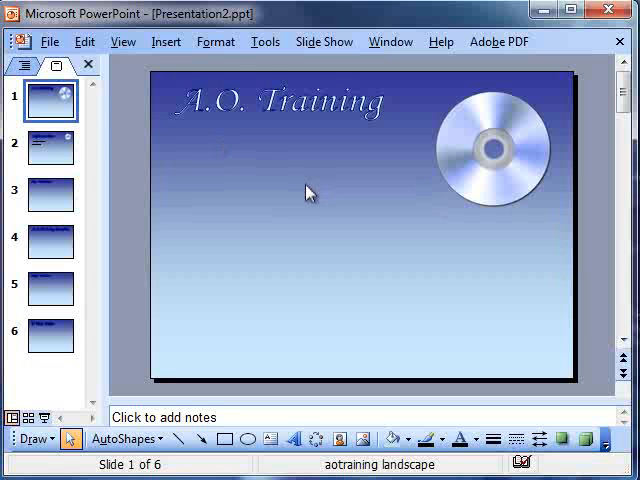
mouse_move(293, 291)
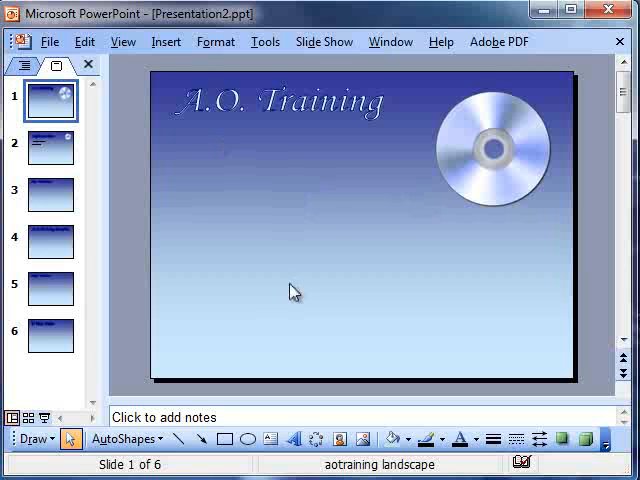
mouse_move(268, 218)
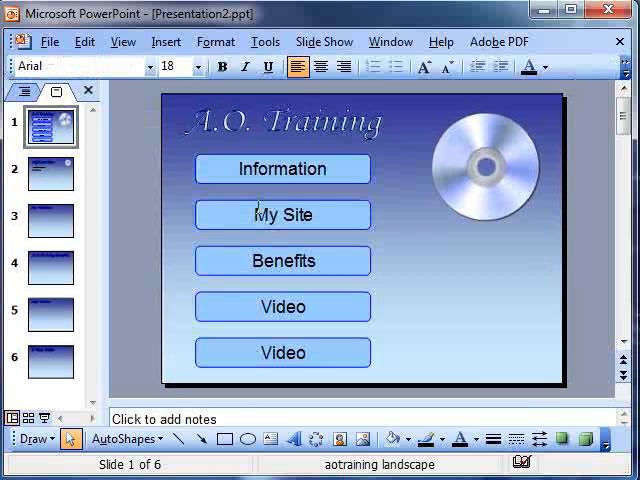
mouse_move(462, 315)
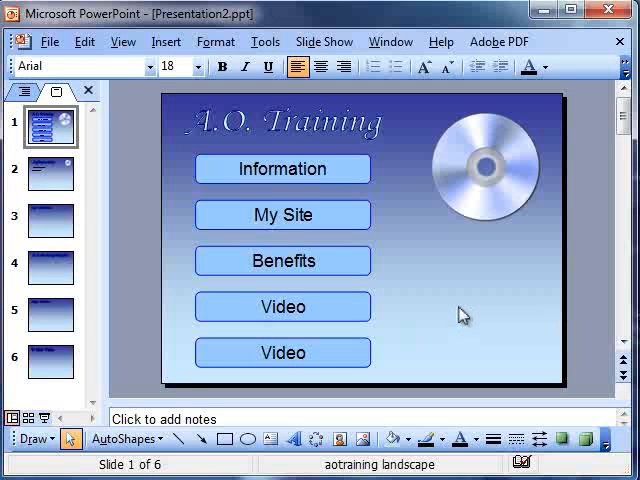
mouse_move(367, 217)
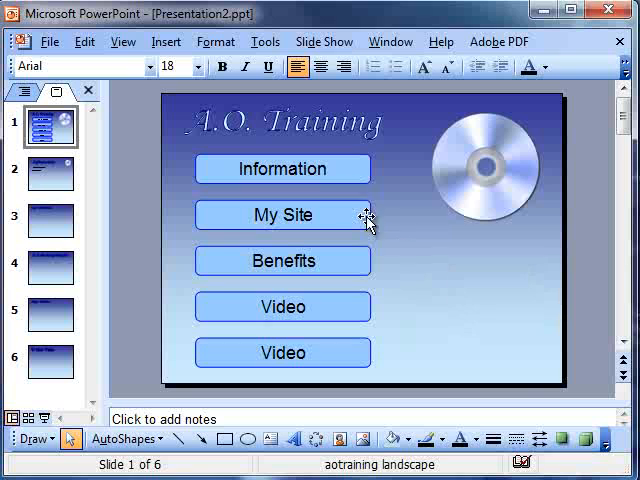
click(282, 169)
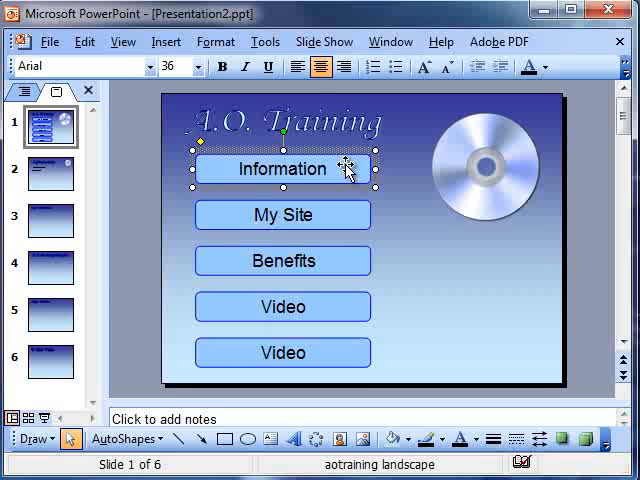
mouse_move(322, 215)
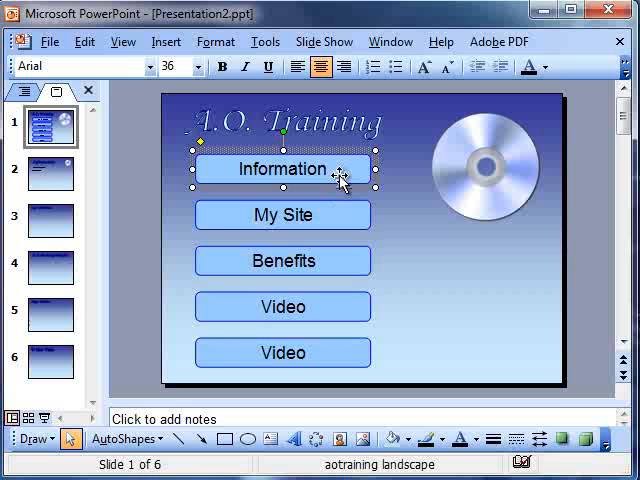
mouse_move(337, 203)
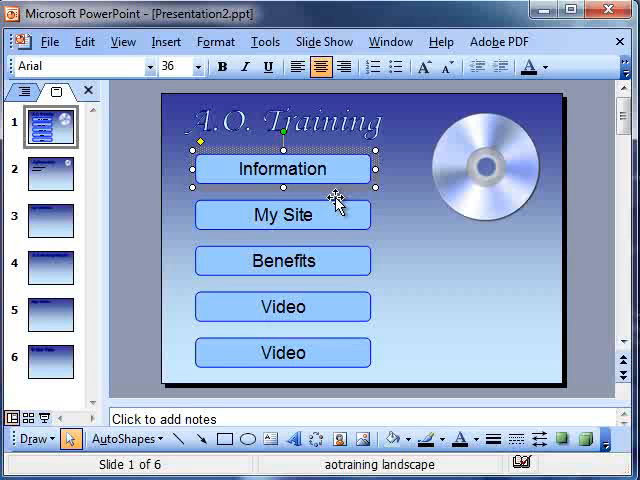
click(283, 261)
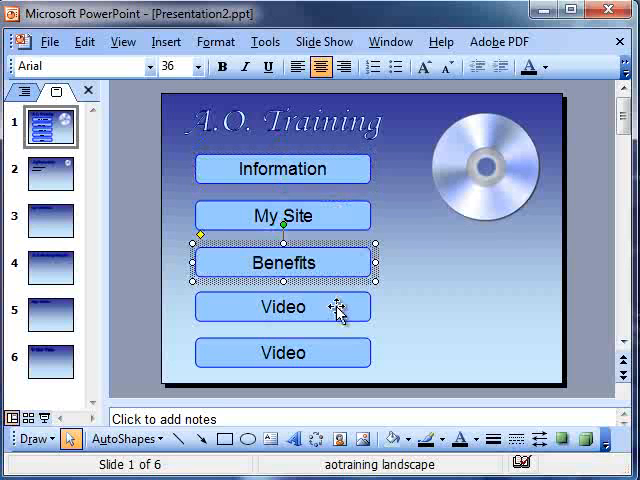
click(283, 306)
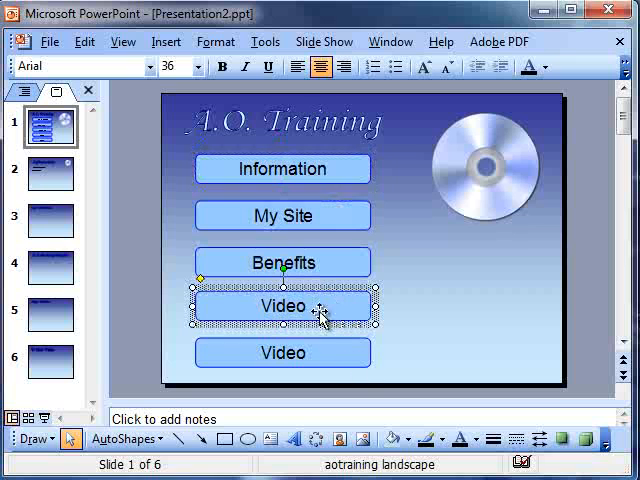
mouse_move(395, 310)
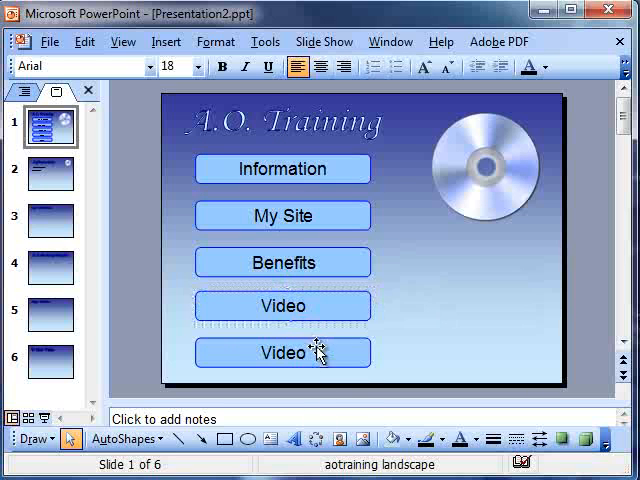
click(283, 352)
text(U Tube)
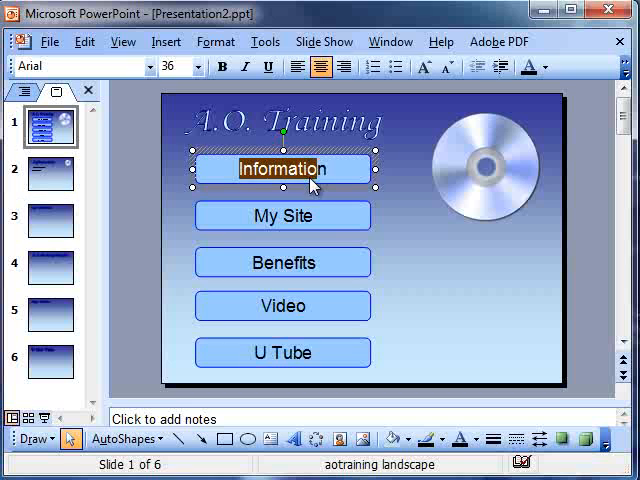
Hyperlink the Information button to Slide 2 via Place in This Document.
right_click(310, 185)
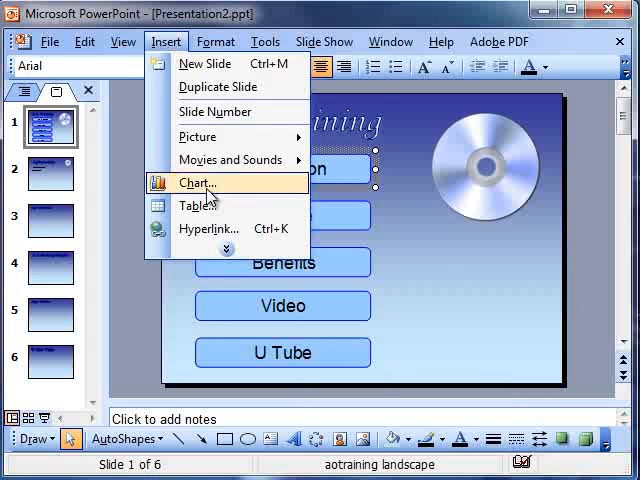
click(208, 229)
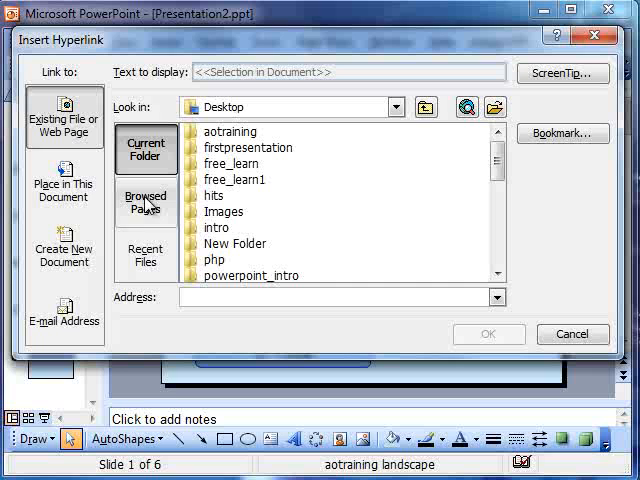
click(64, 185)
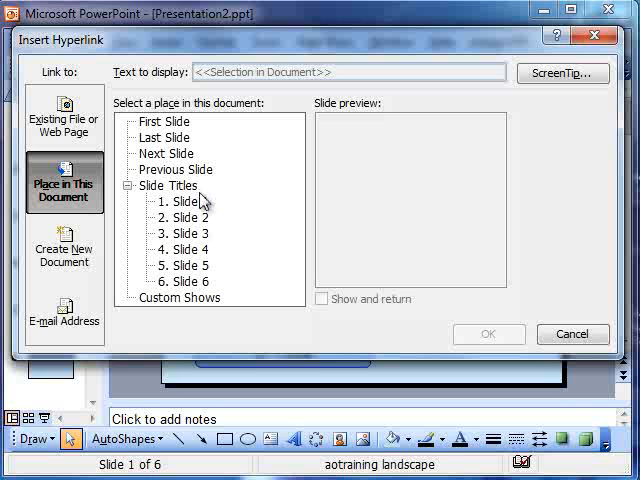
click(180, 217)
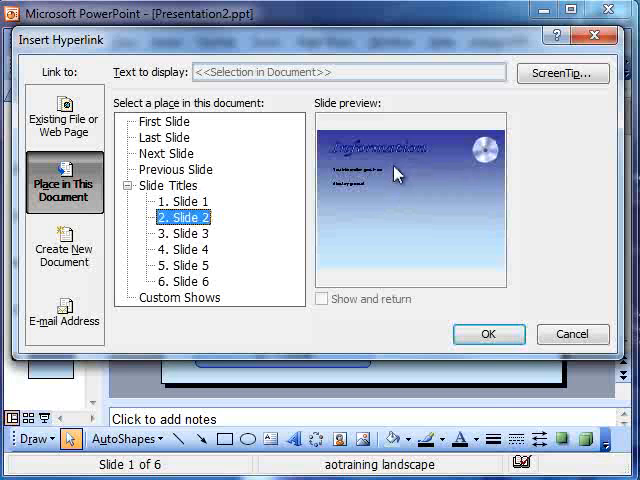
click(489, 334)
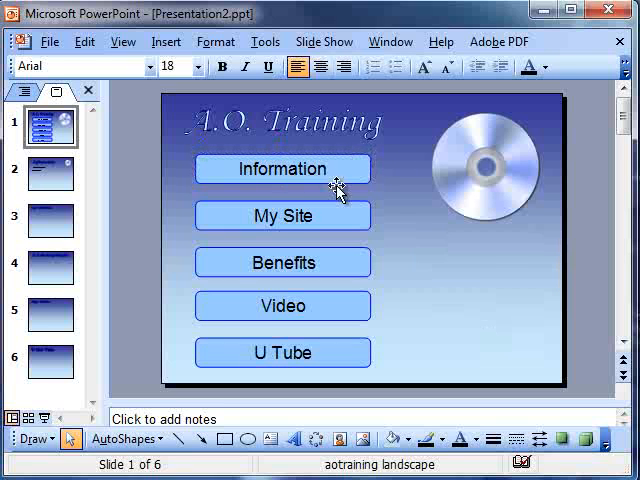
Hyperlink the My Site button to Slide 3 via Insert > Hyperlink.
click(283, 216)
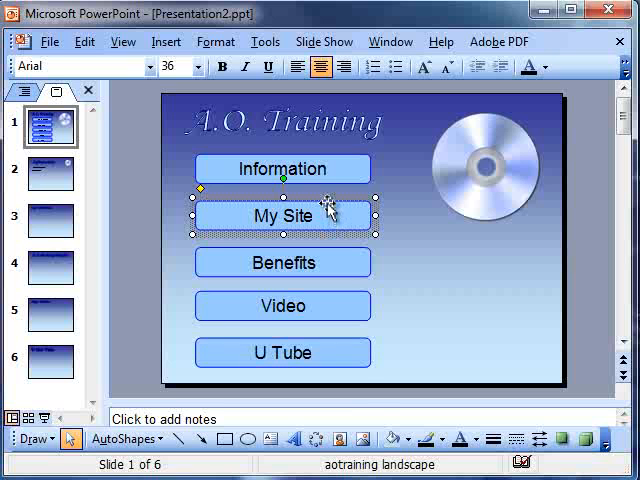
right_click(300, 215)
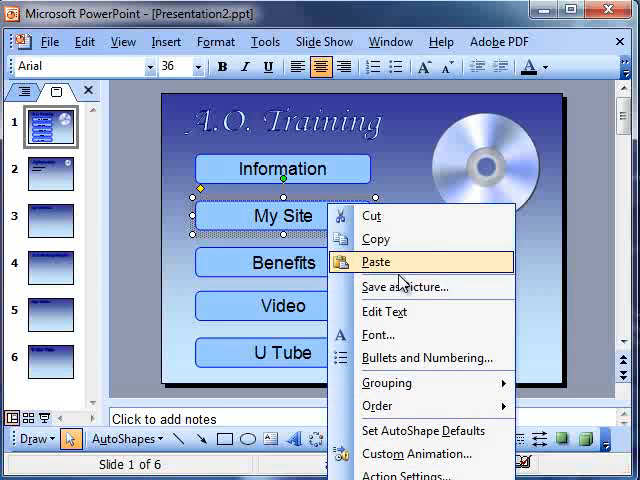
mouse_move(175, 40)
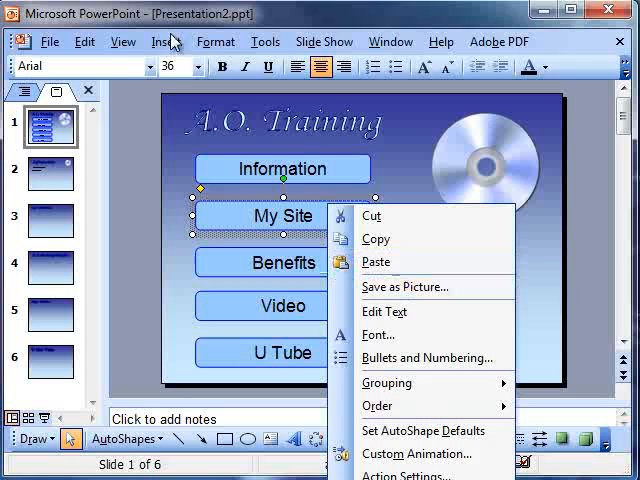
click(166, 41)
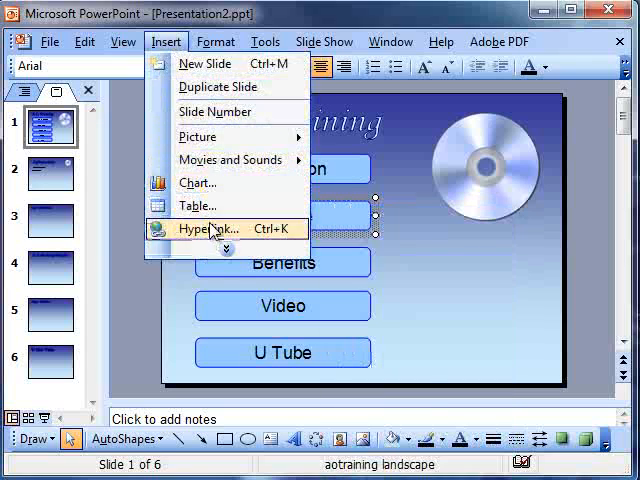
click(205, 229)
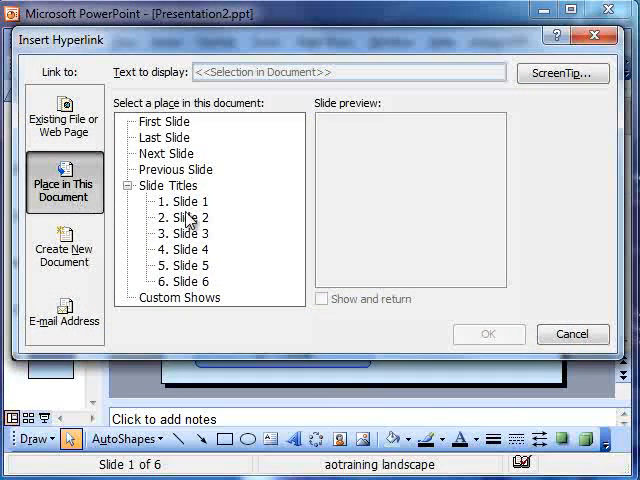
click(183, 233)
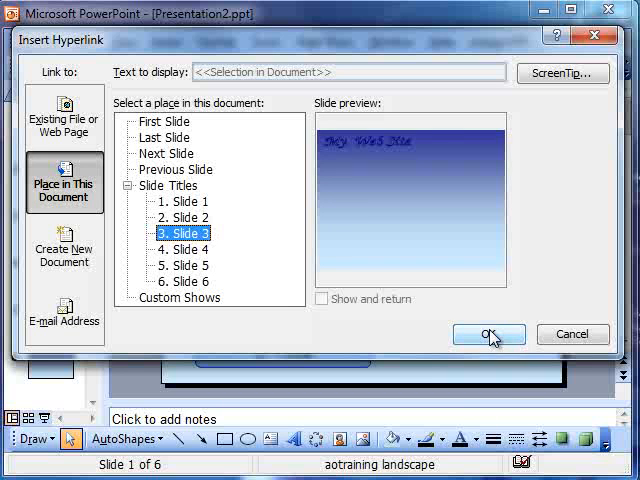
click(489, 334)
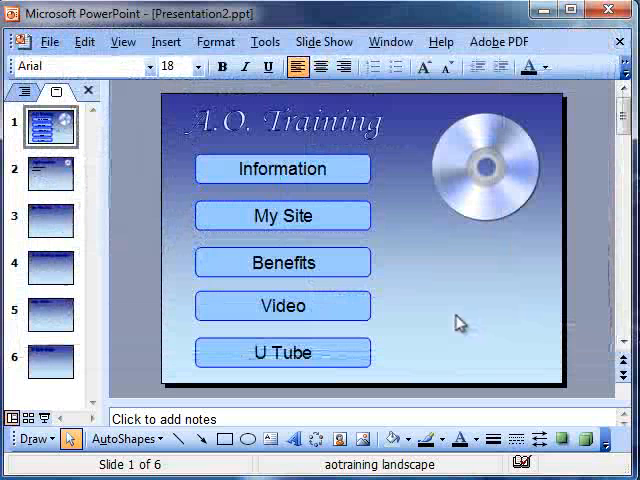
mouse_move(432, 307)
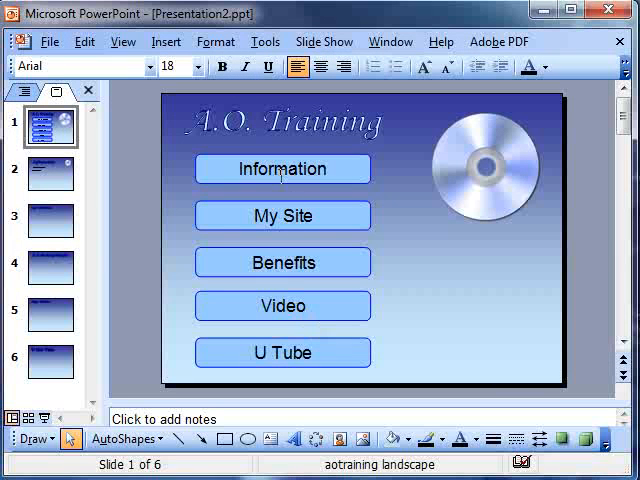
click(50, 175)
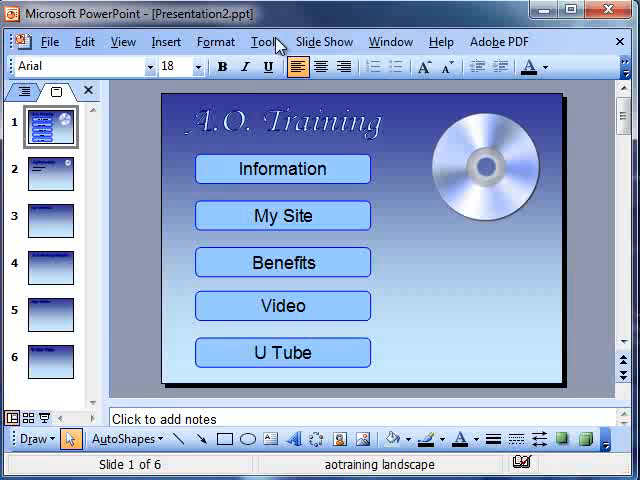
Start View Show, follow the Benefits button to slide 4, and navigate back to slide 1.
click(323, 41)
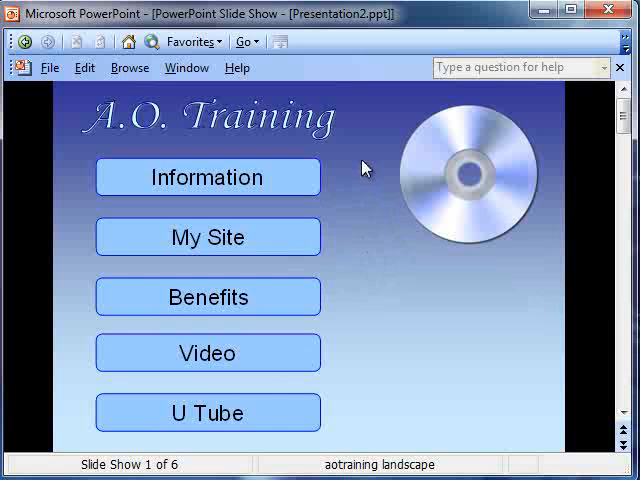
mouse_move(245, 233)
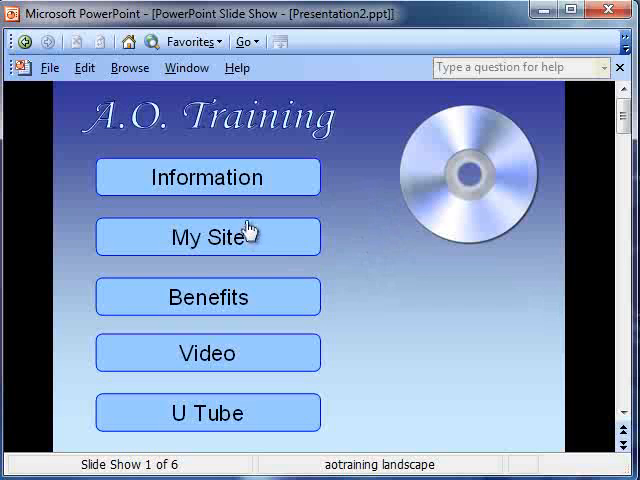
mouse_move(221, 302)
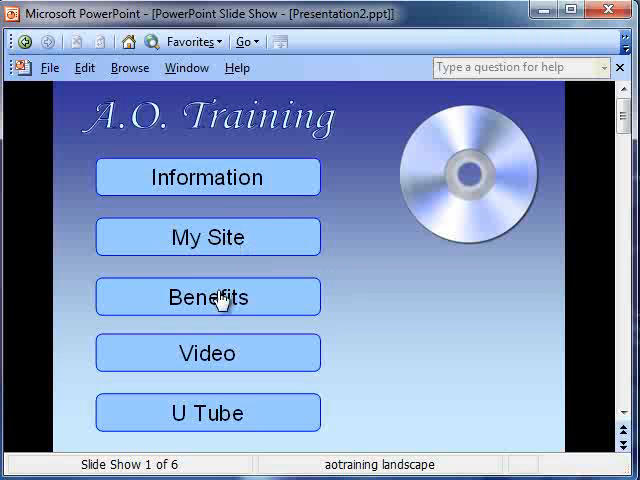
click(207, 297)
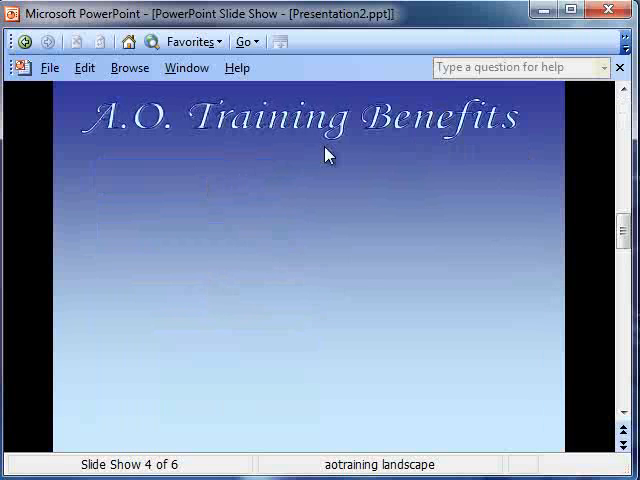
mouse_move(205, 277)
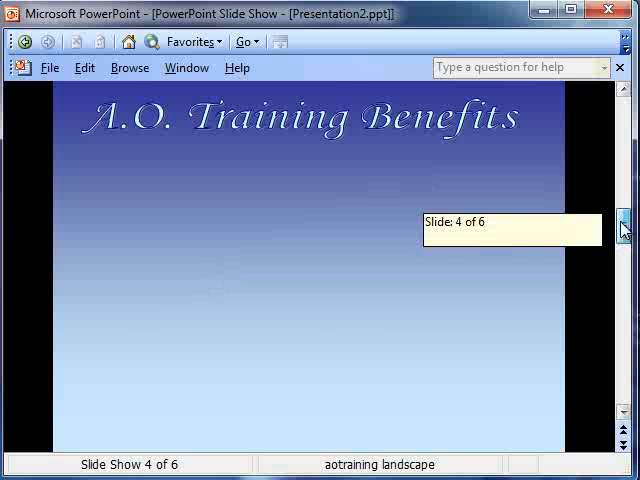
click(625, 228)
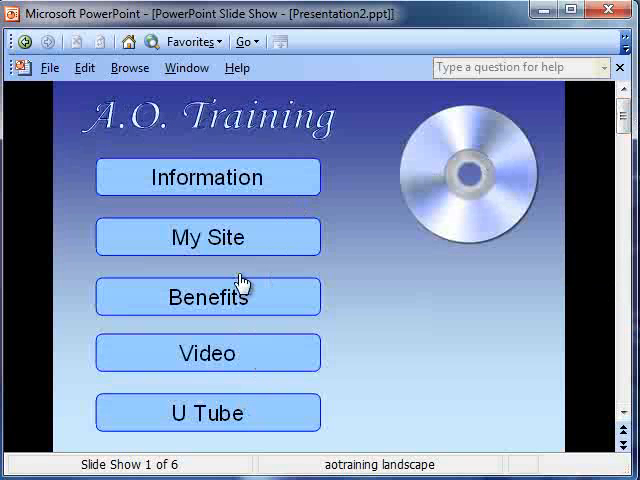
click(207, 177)
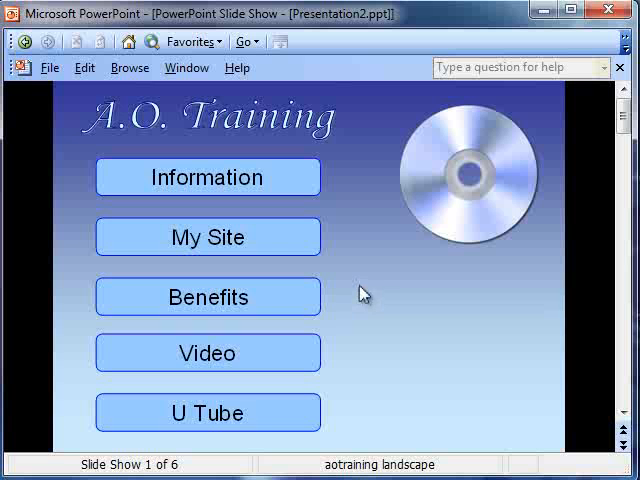
End the slide show with Escape and return to the A.O. Training home slide for editing.
key(Escape)
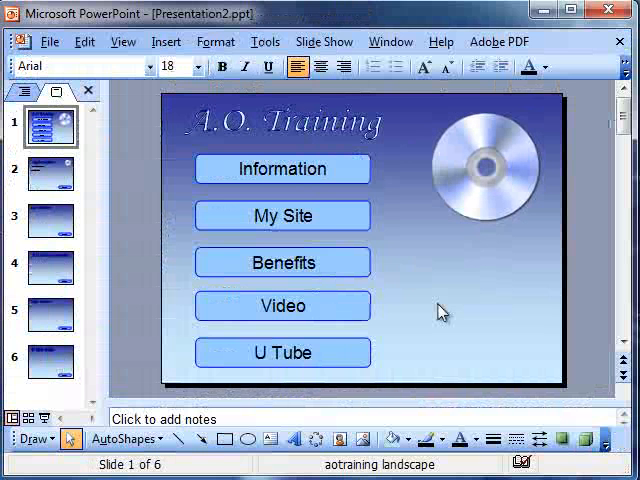
mouse_move(408, 295)
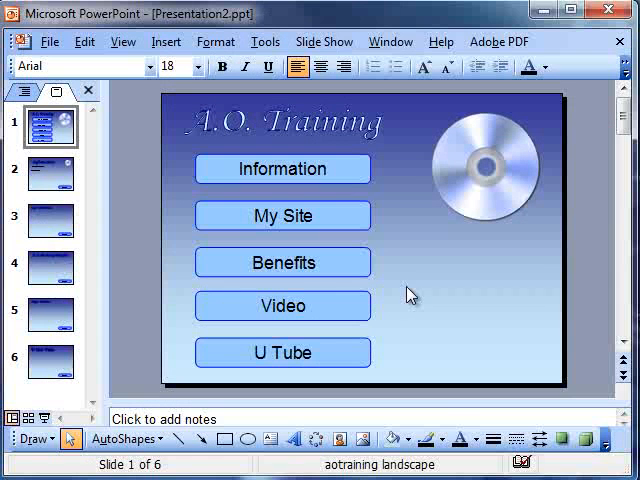
mouse_move(398, 294)
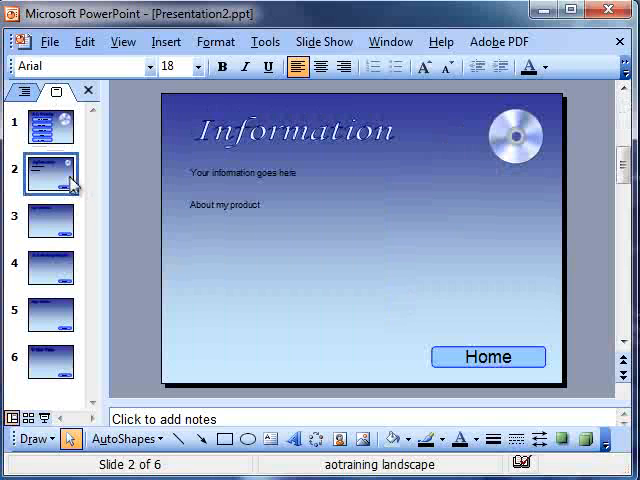
mouse_move(530, 368)
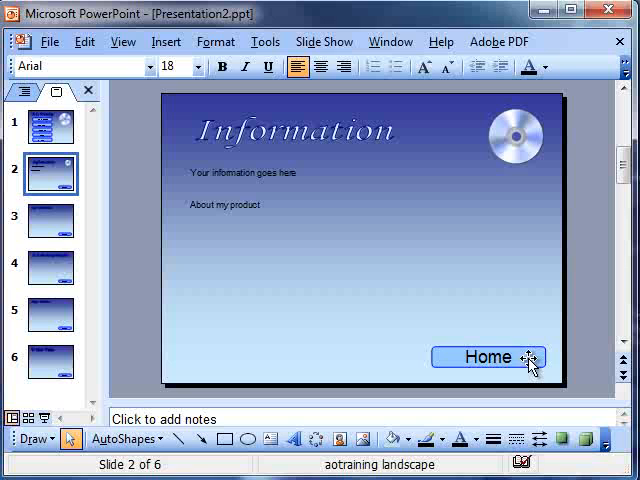
click(489, 357)
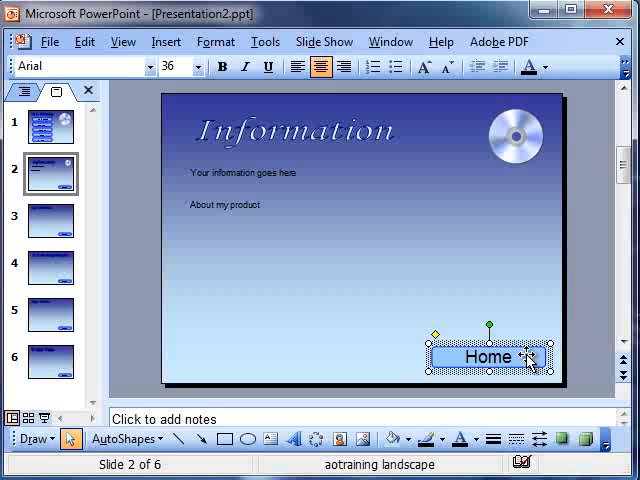
click(50, 125)
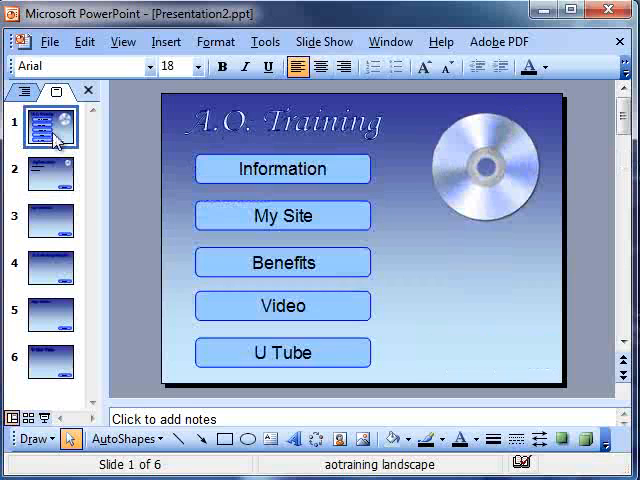
mouse_move(155, 125)
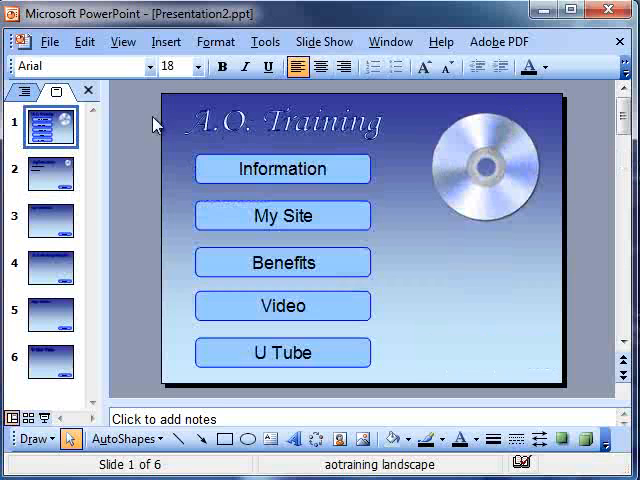
mouse_move(323, 41)
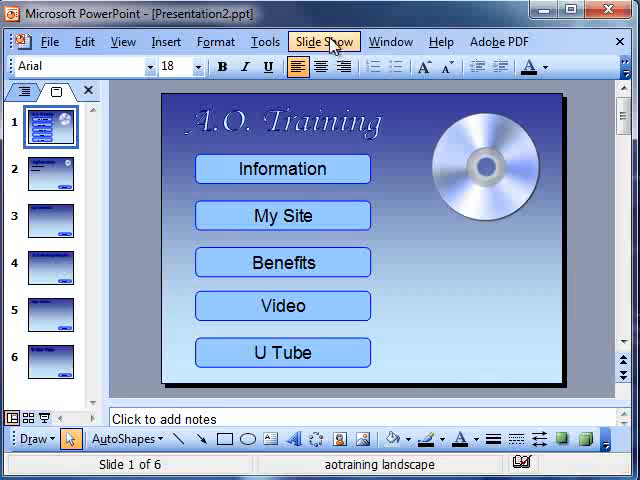
Run View Show, follow My Site to the web site slide, and use Home to return to slide 1.
click(323, 41)
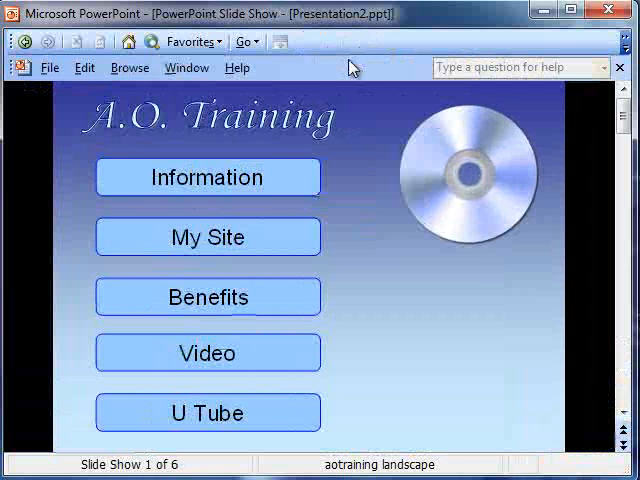
click(207, 237)
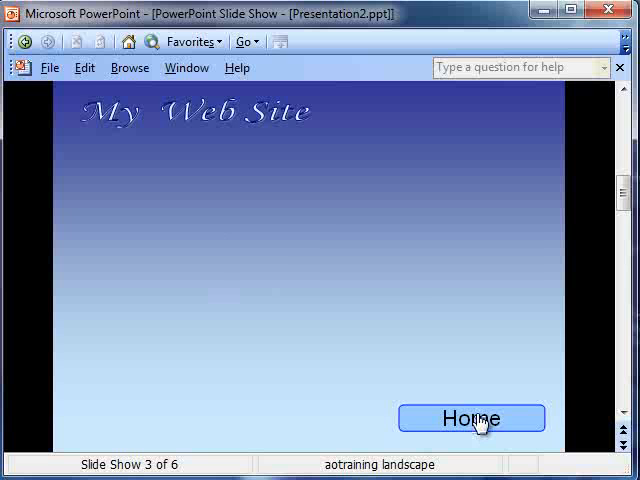
click(471, 418)
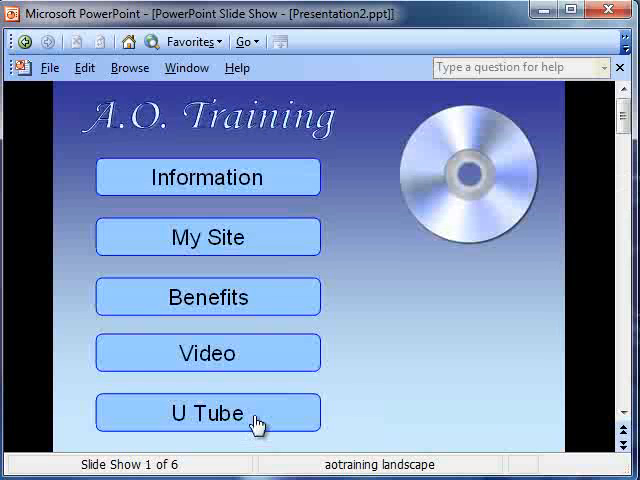
mouse_move(420, 422)
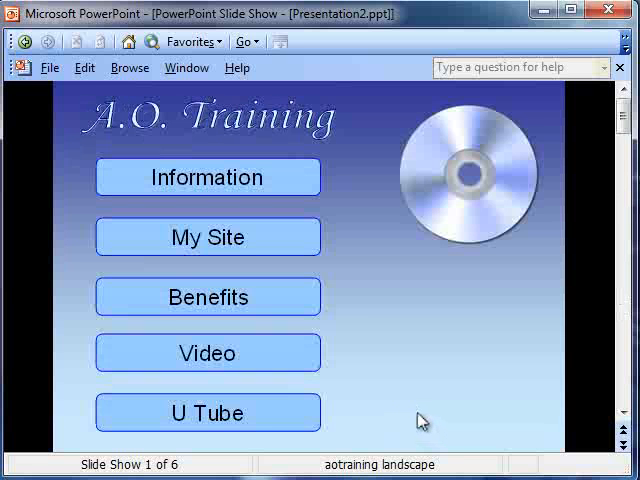
mouse_move(303, 358)
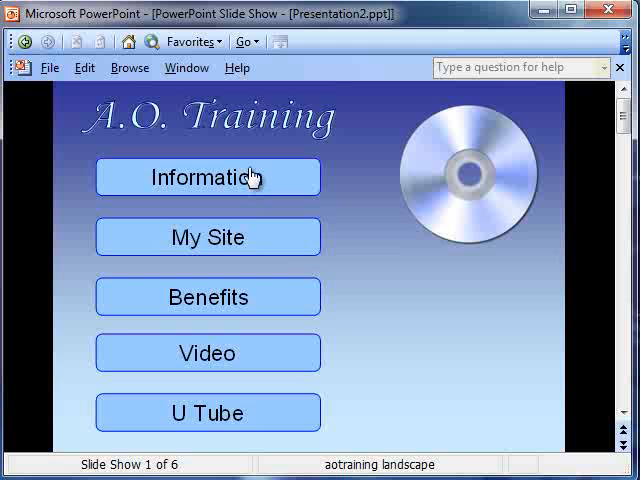
mouse_move(253, 272)
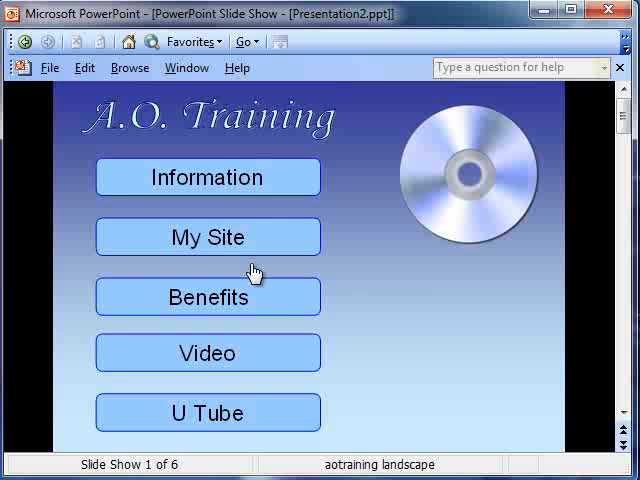
mouse_move(268, 190)
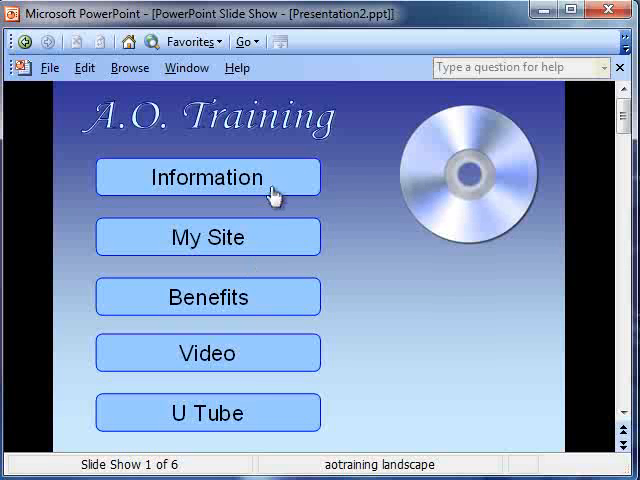
mouse_move(283, 368)
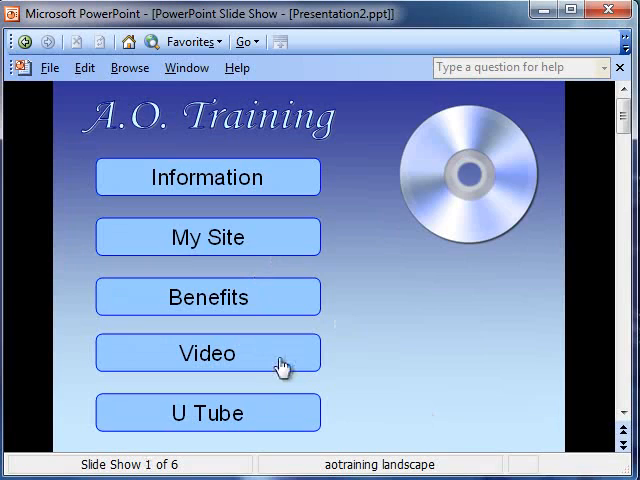
mouse_move(253, 148)
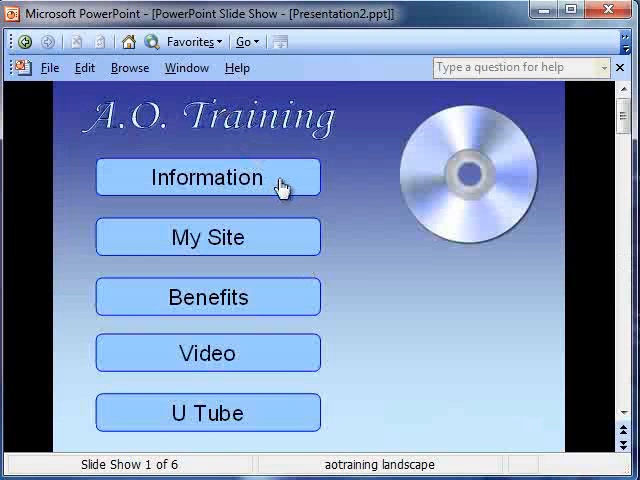
End the show with Escape and open slide 3, My Web Site, for editing.
key(Escape)
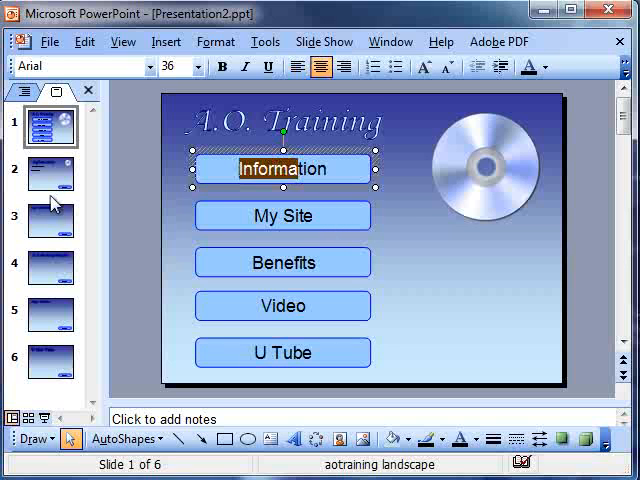
click(50, 172)
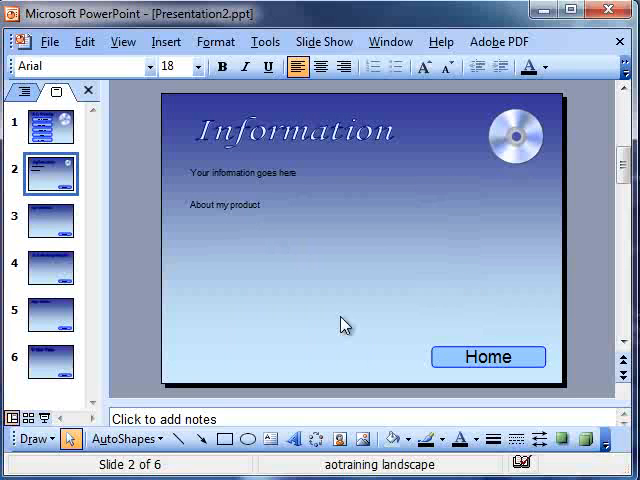
mouse_move(206, 272)
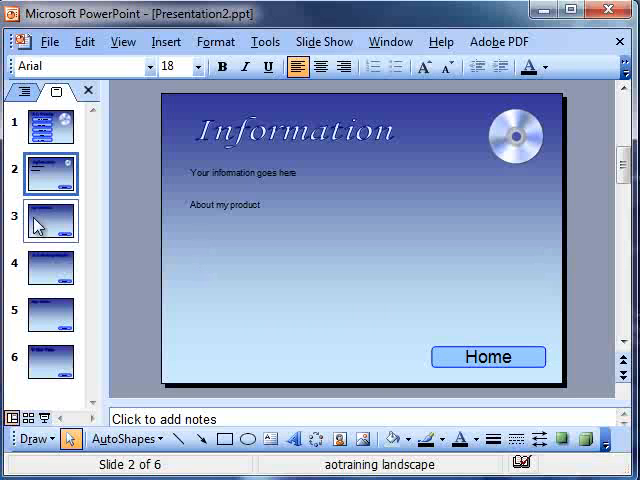
click(50, 218)
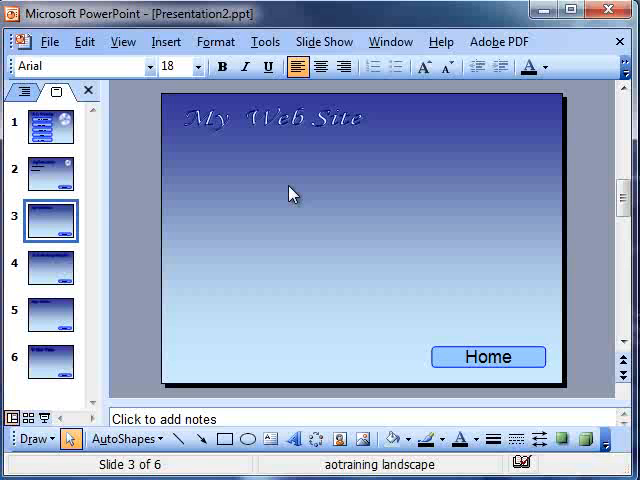
mouse_move(230, 180)
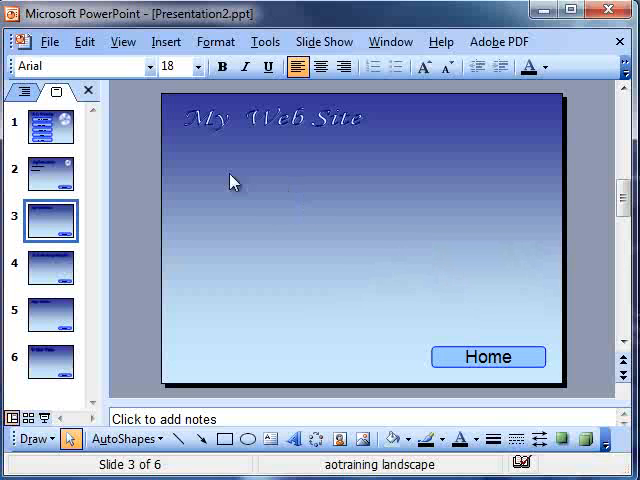
Go to the home slide and select the Information button to copy it.
click(50, 125)
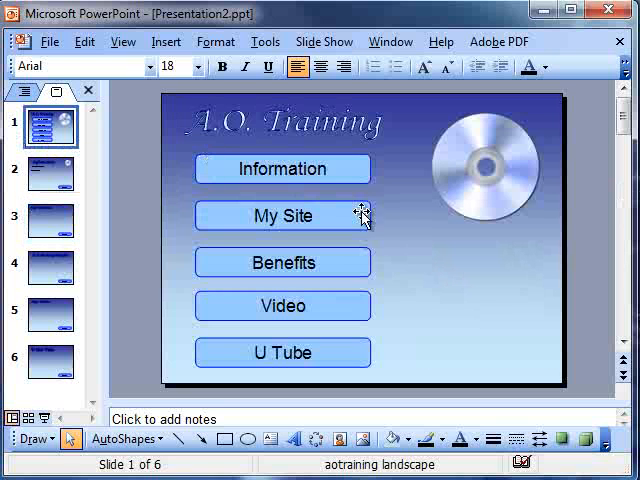
click(282, 169)
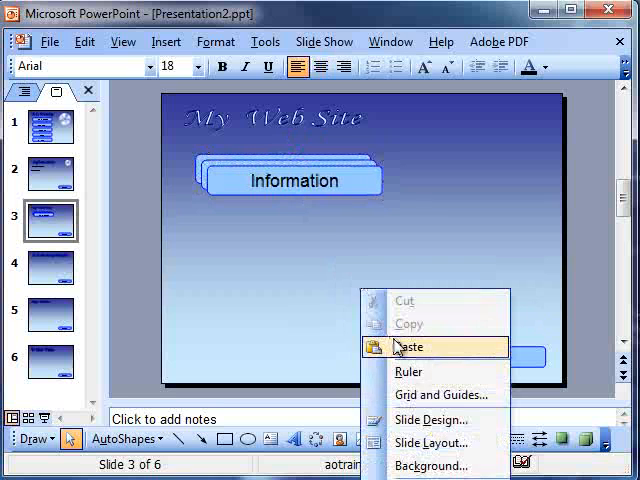
Paste further Information button copies and align the four into an evenly spaced, left-aligned column.
click(409, 346)
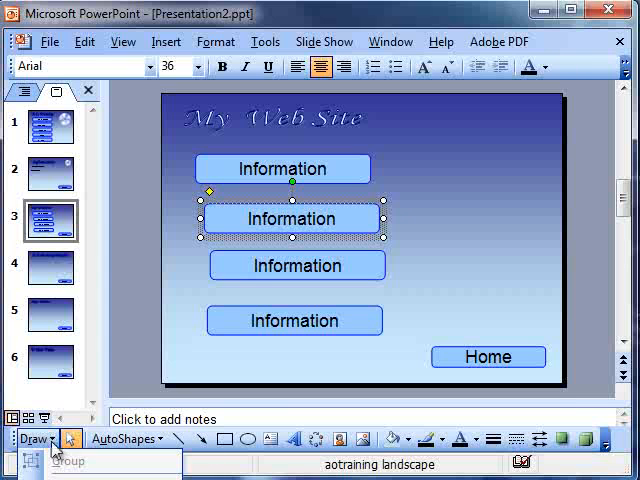
mouse_move(52, 445)
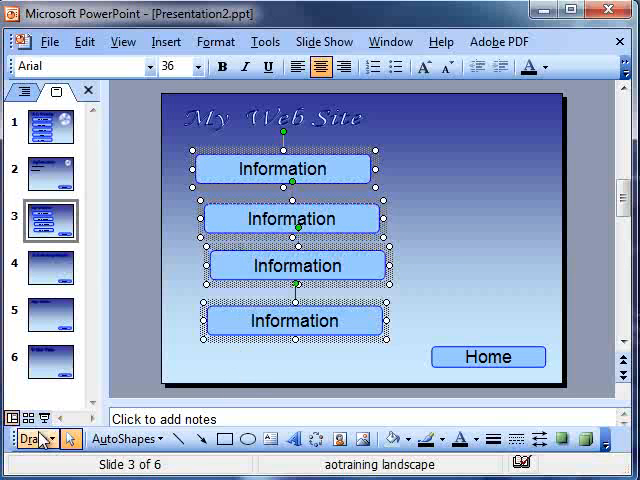
click(30, 439)
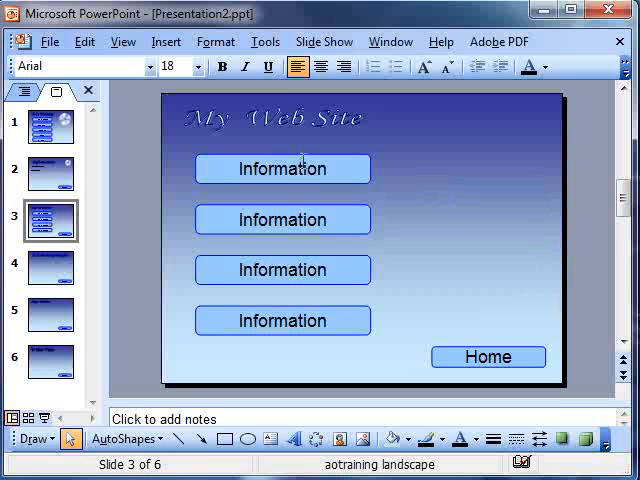
Hyperlink the first button's selected label text to Document1.pdf, then select the whole label.
double_click(283, 168)
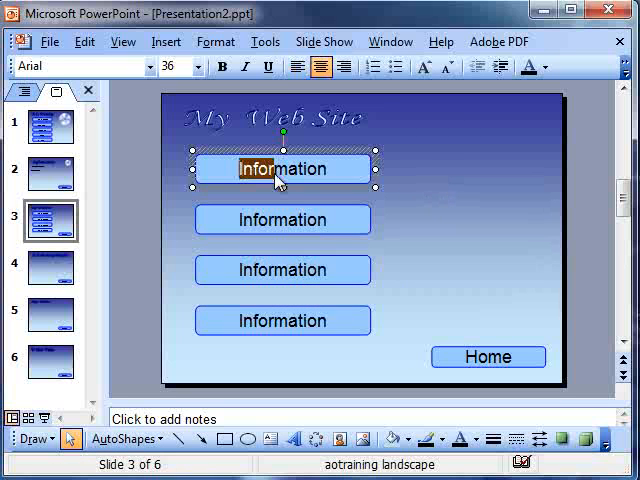
right_click(280, 168)
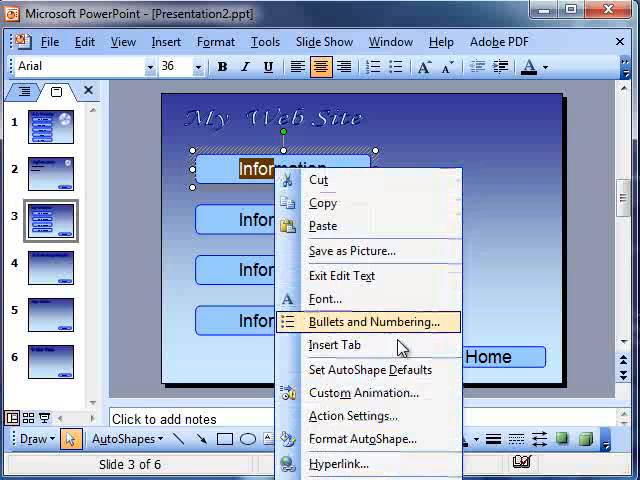
mouse_move(370, 464)
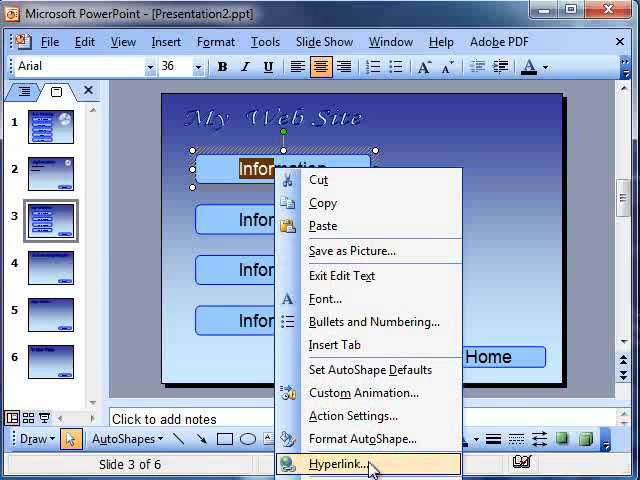
click(344, 464)
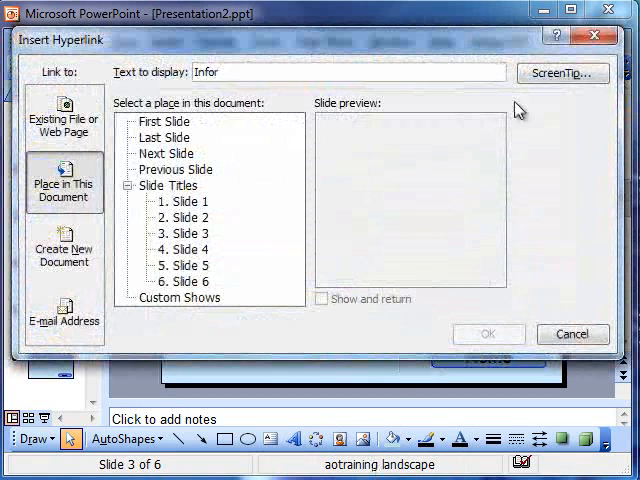
mouse_move(130, 131)
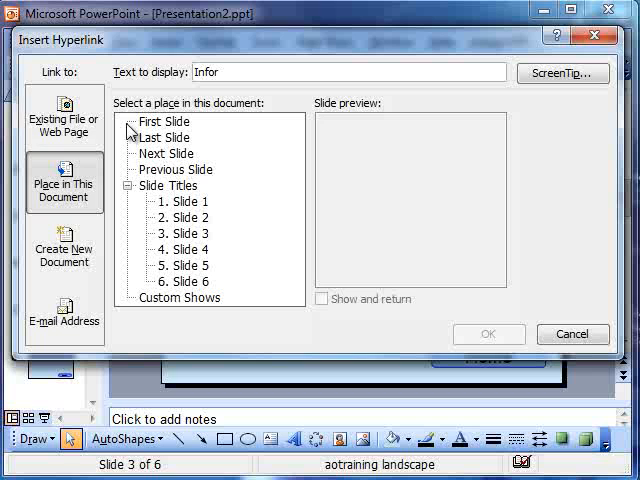
click(64, 113)
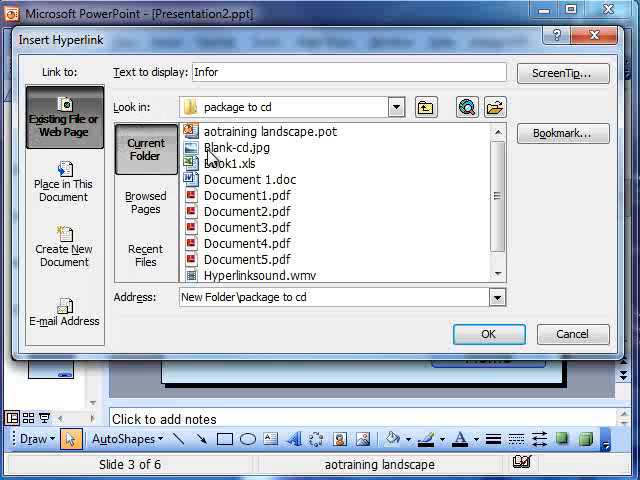
mouse_move(323, 206)
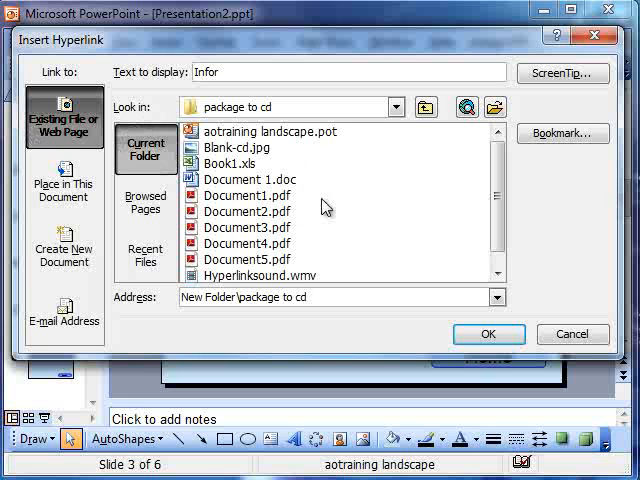
mouse_move(238, 204)
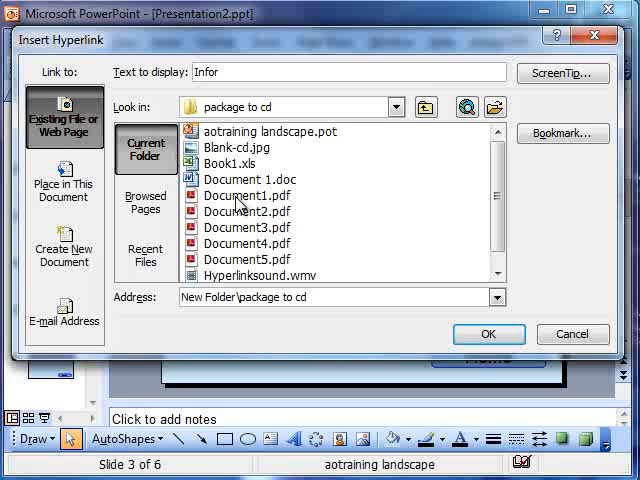
click(245, 195)
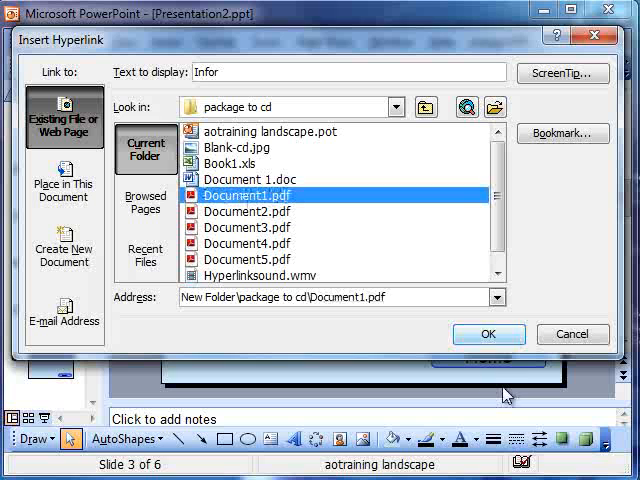
click(489, 334)
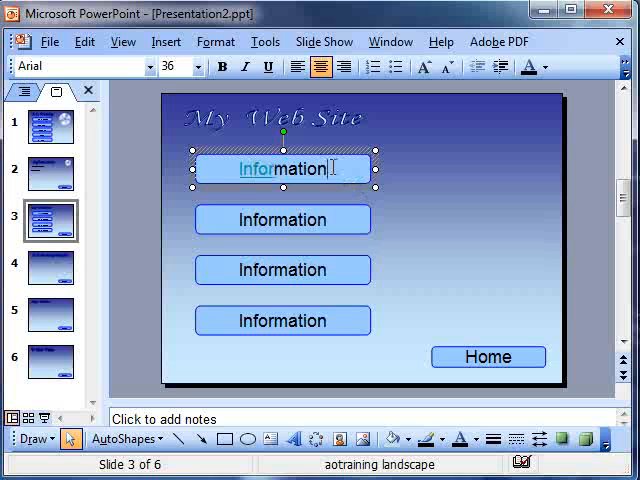
triple_click(283, 168)
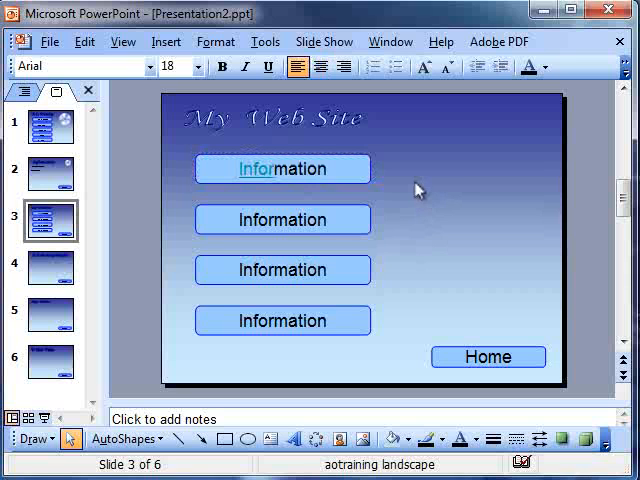
mouse_move(333, 175)
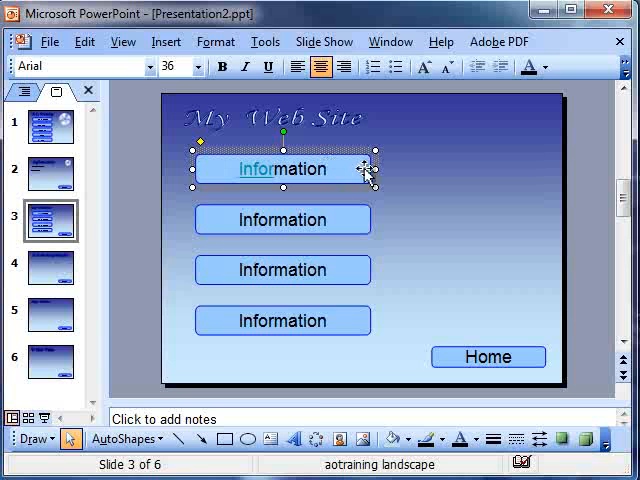
mouse_move(421, 173)
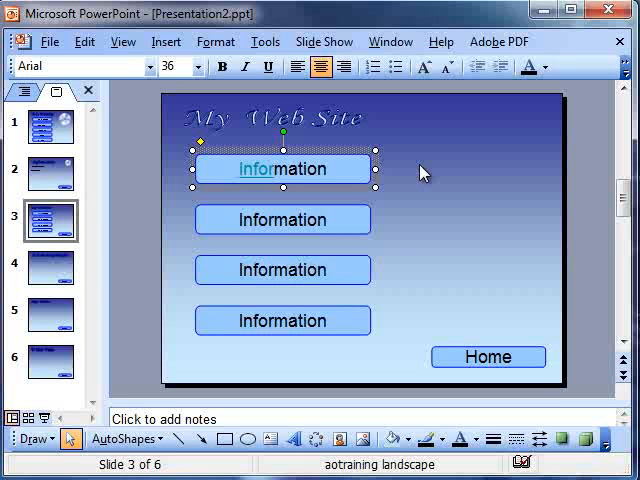
mouse_move(468, 176)
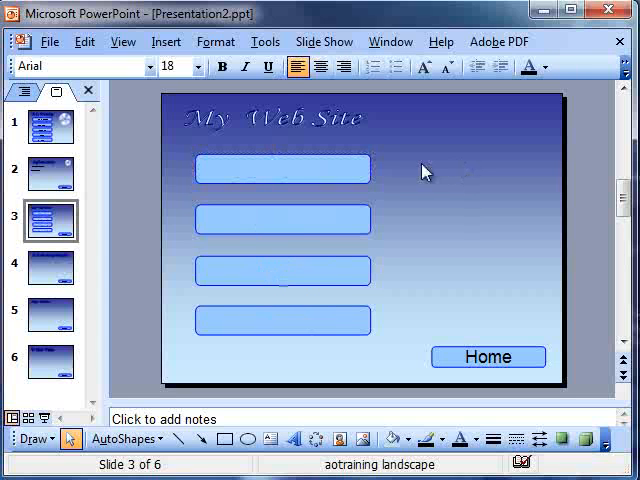
Link the whole first blank button to Document1.pdf in the package to cd folder.
click(283, 168)
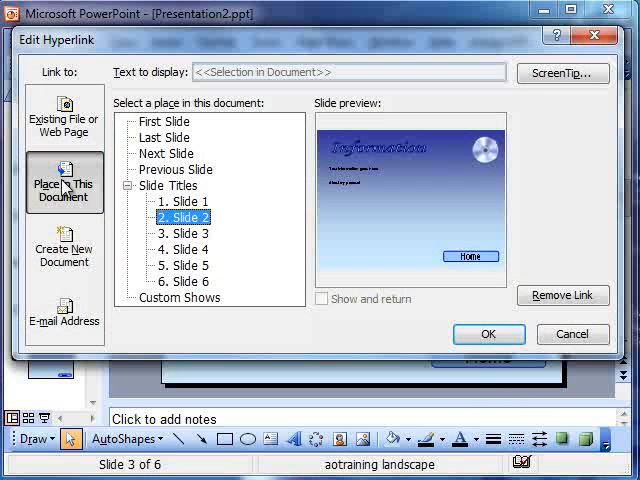
click(64, 115)
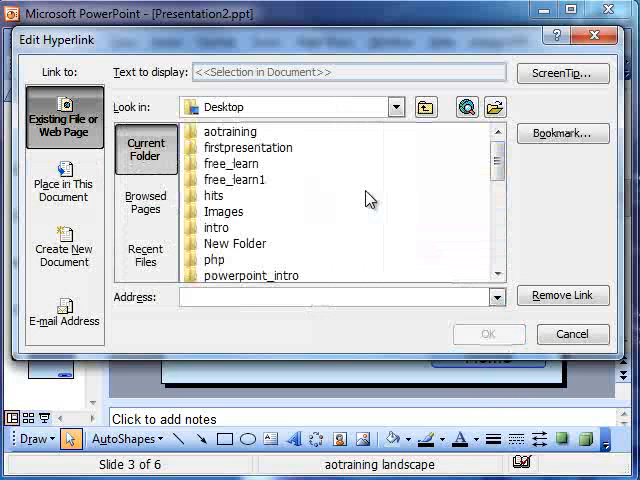
double_click(234, 243)
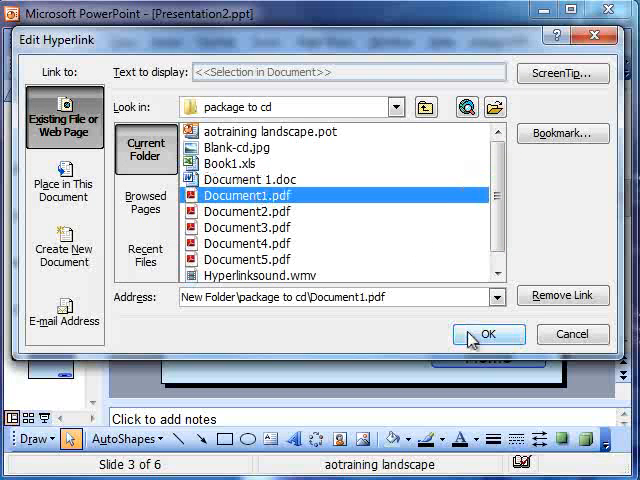
click(488, 334)
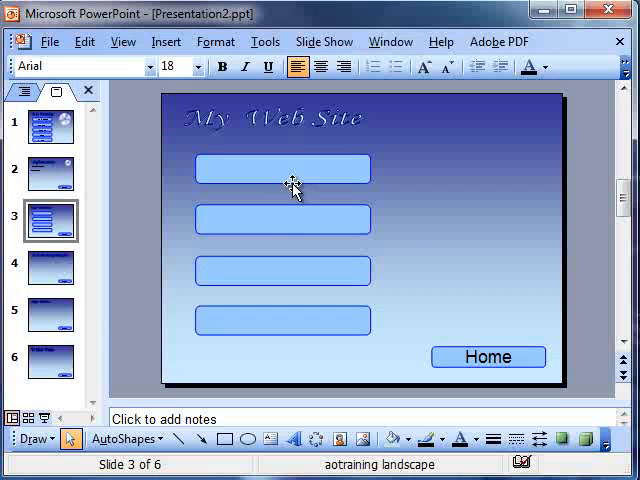
mouse_move(278, 350)
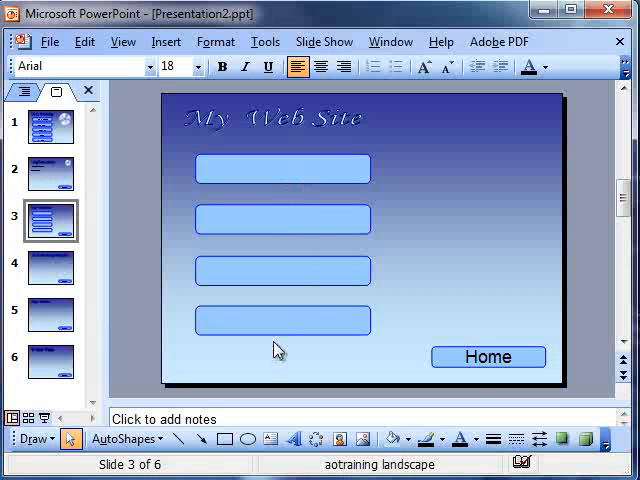
mouse_move(444, 240)
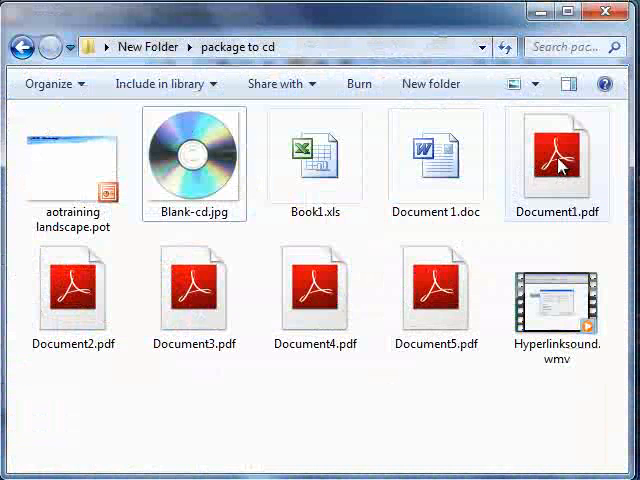
mouse_move(194, 310)
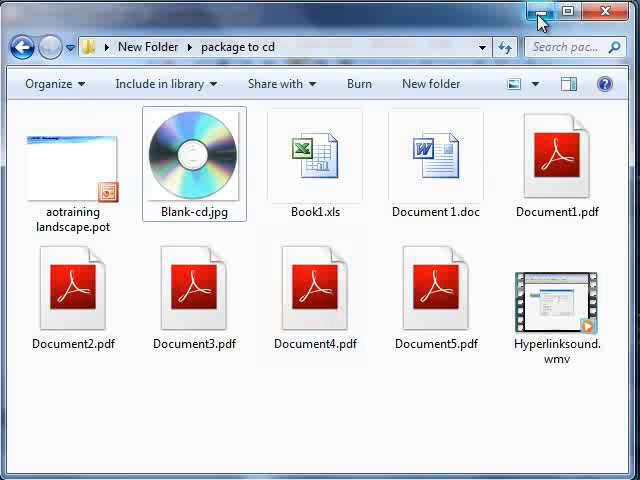
click(539, 11)
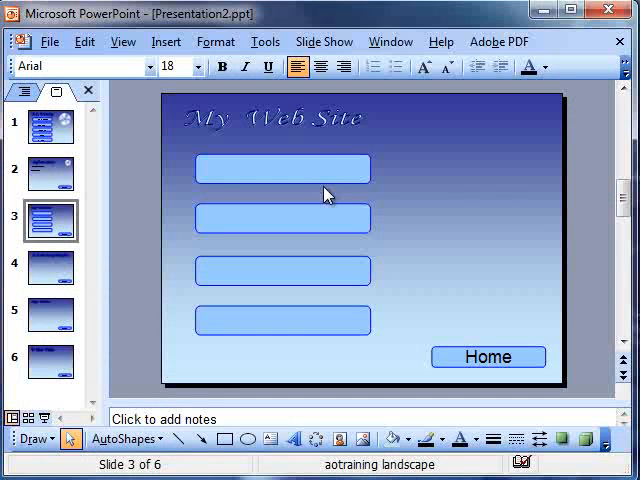
mouse_move(318, 209)
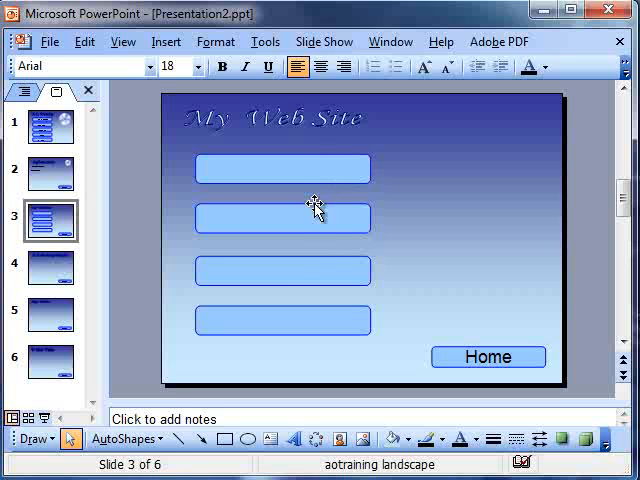
mouse_move(310, 275)
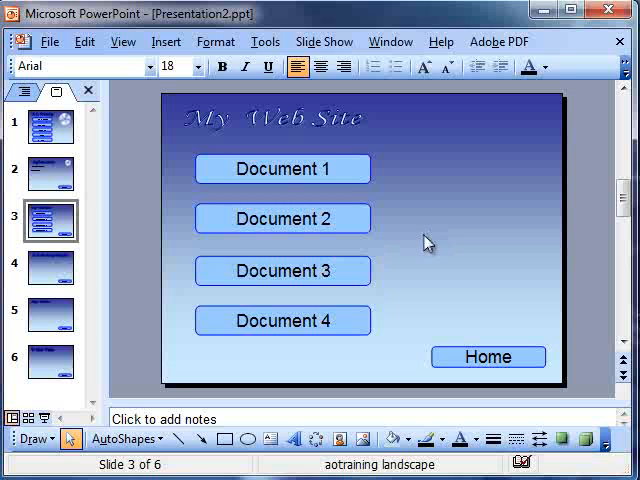
mouse_move(379, 197)
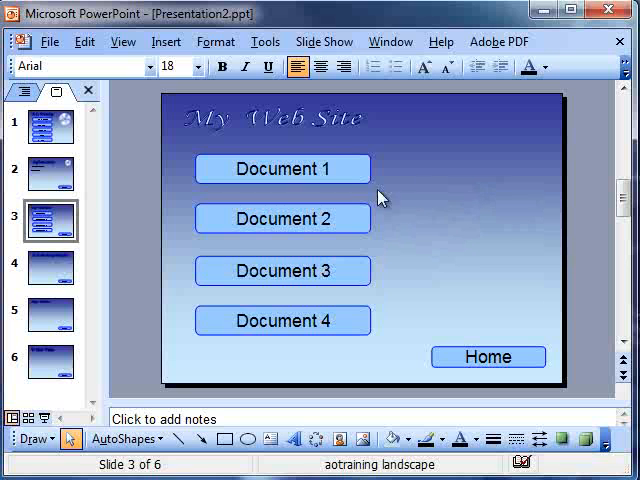
mouse_move(340, 155)
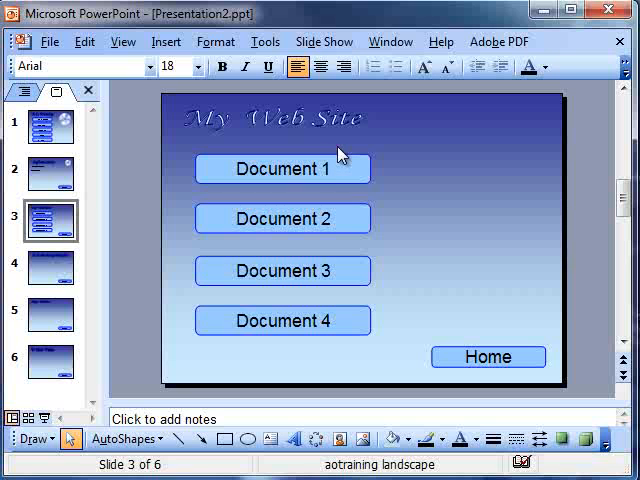
mouse_move(407, 152)
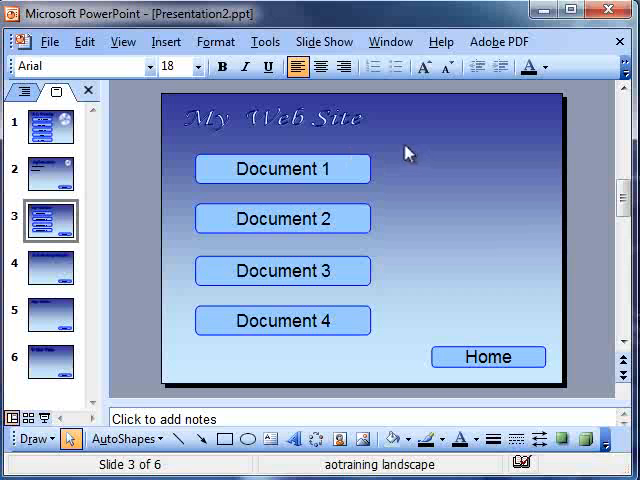
Bring up the Slide Show menu after labelling the buttons Document 1 to Document 4.
click(323, 41)
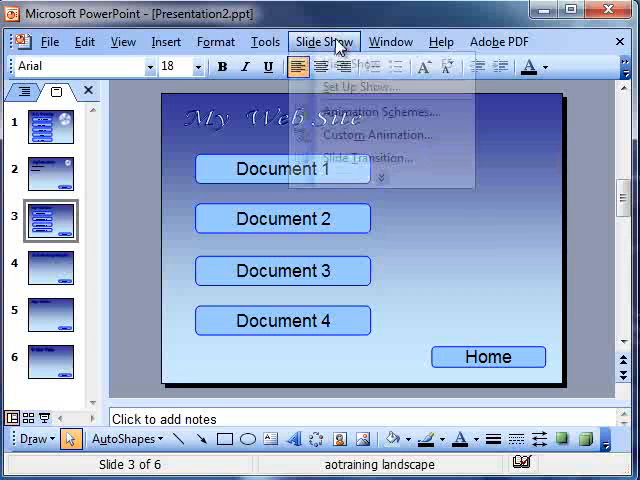
Run the show and follow My Site, Document 1 and Home back to the home slide.
click(356, 90)
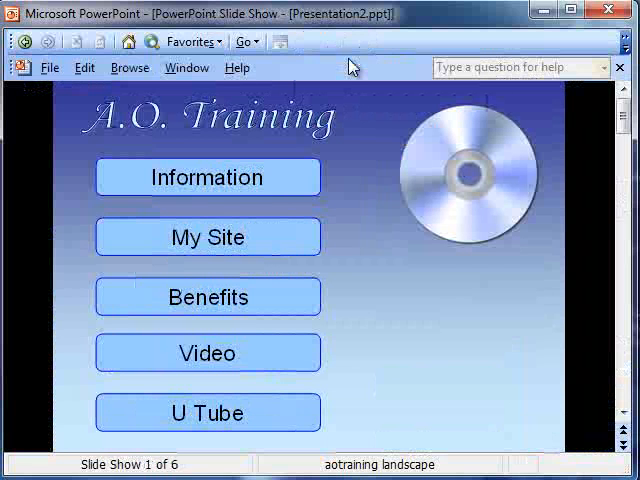
mouse_move(235, 243)
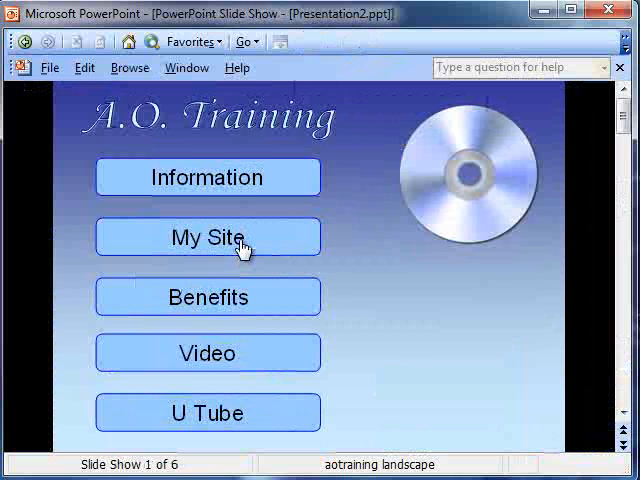
click(207, 237)
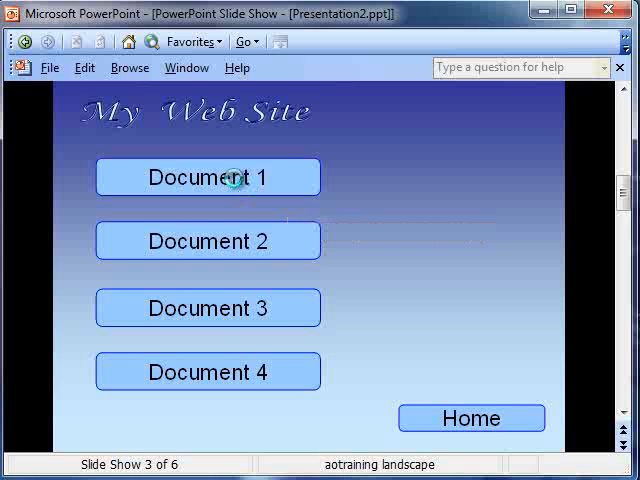
click(207, 177)
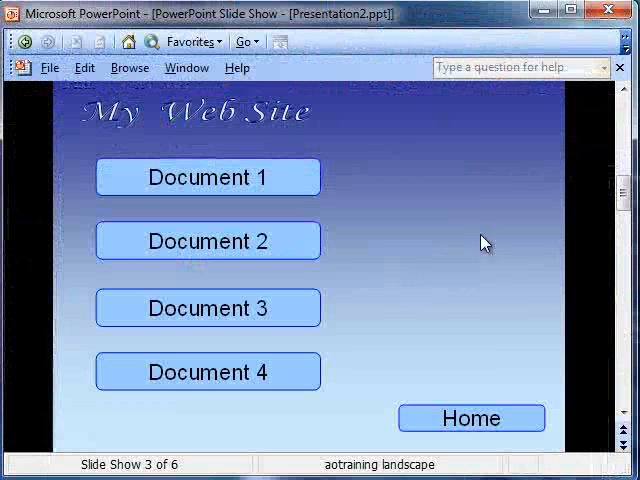
click(471, 418)
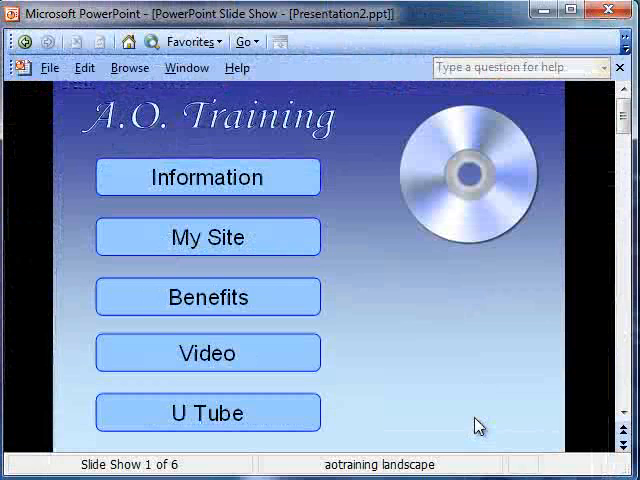
mouse_move(255, 185)
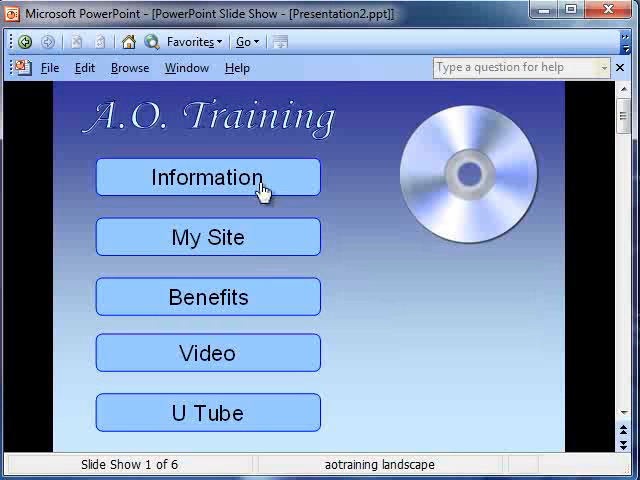
Test the Information, Benefits and Home links, then end the show with Esc.
click(207, 177)
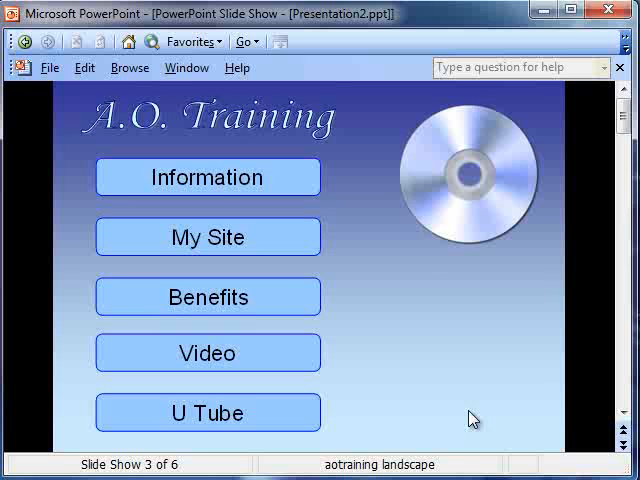
click(208, 296)
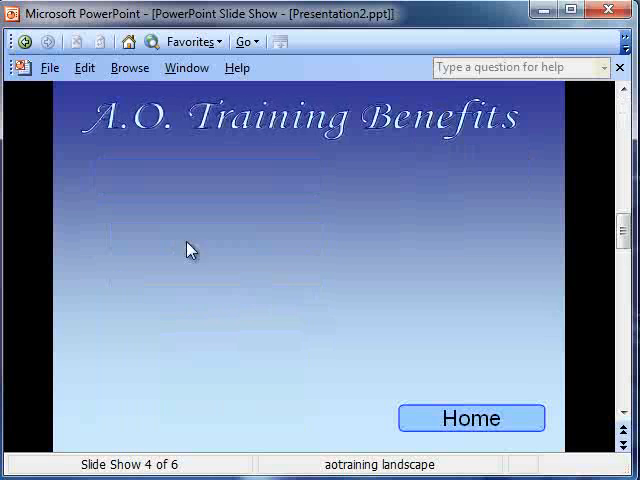
mouse_move(148, 180)
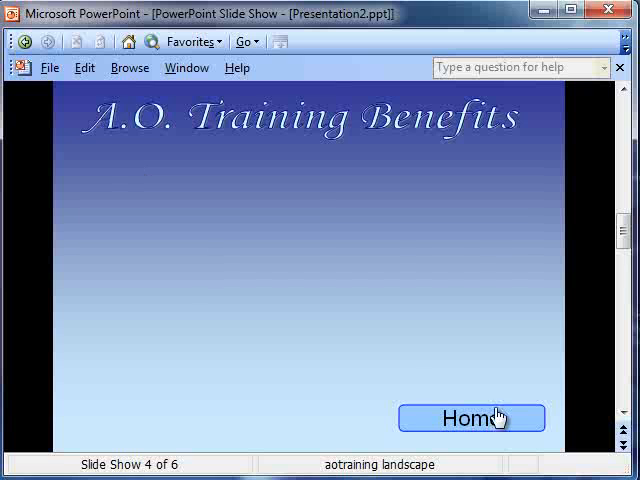
click(471, 418)
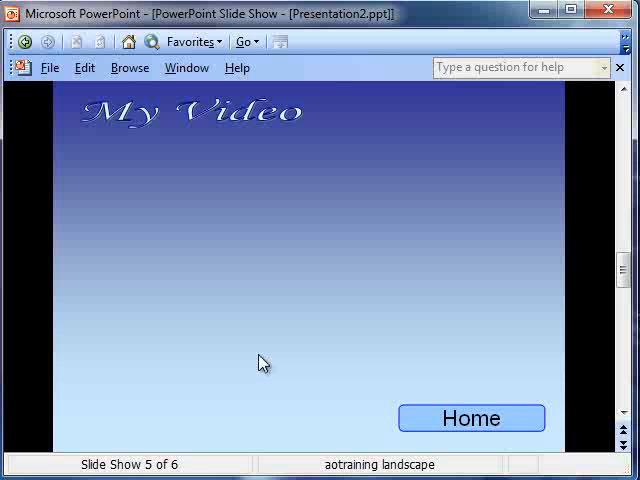
key(Escape)
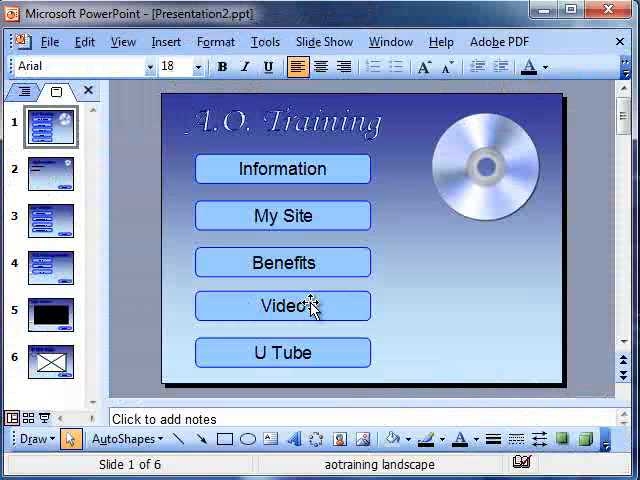
mouse_move(432, 310)
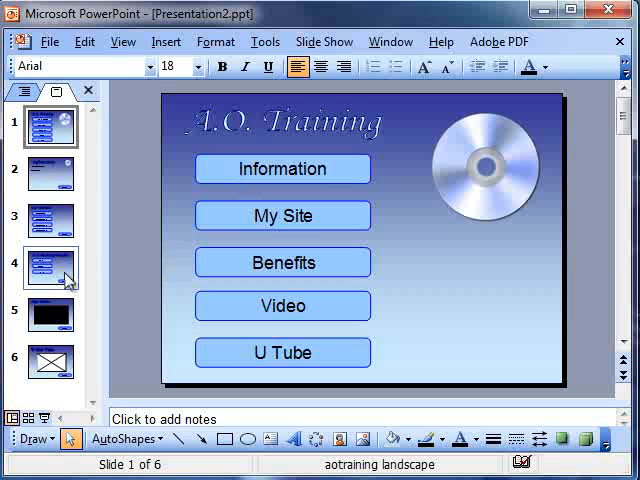
Step through the slide thumbnails to slide 6, U Tube Video, and bring up the Slide Show menu.
click(50, 125)
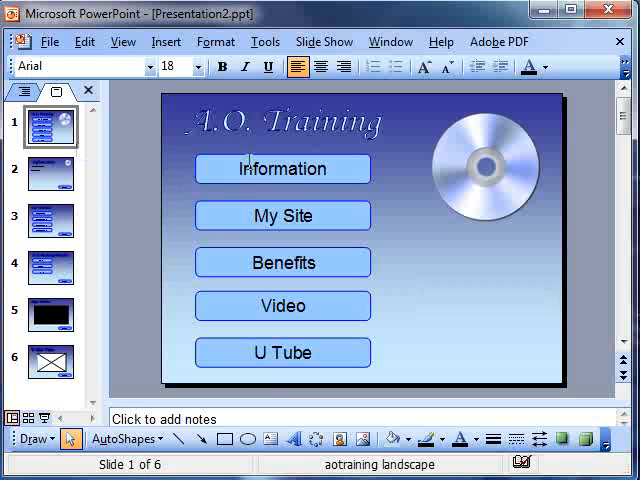
mouse_move(265, 352)
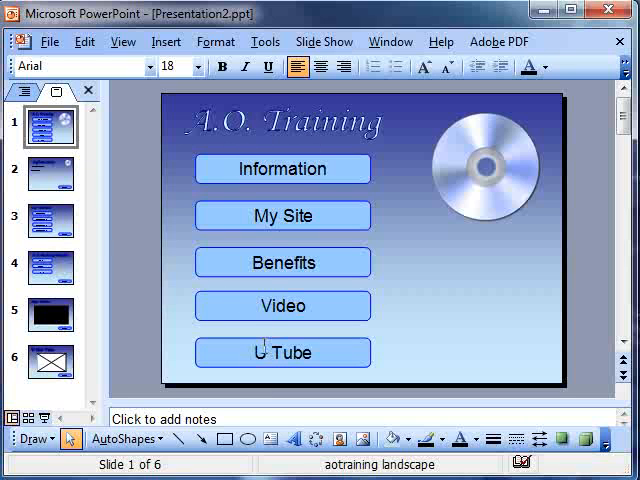
click(50, 172)
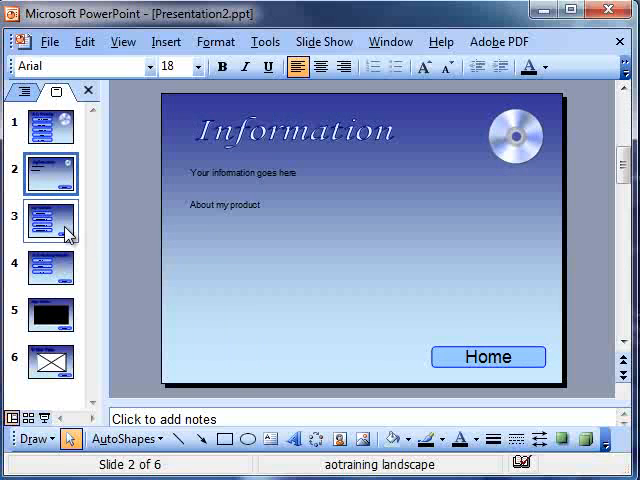
click(48, 218)
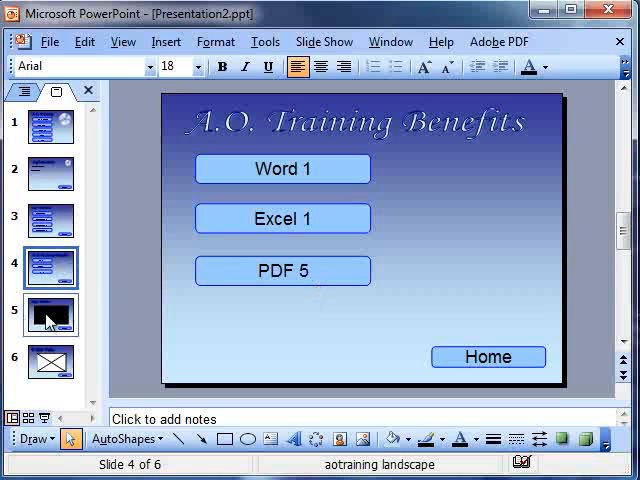
click(49, 314)
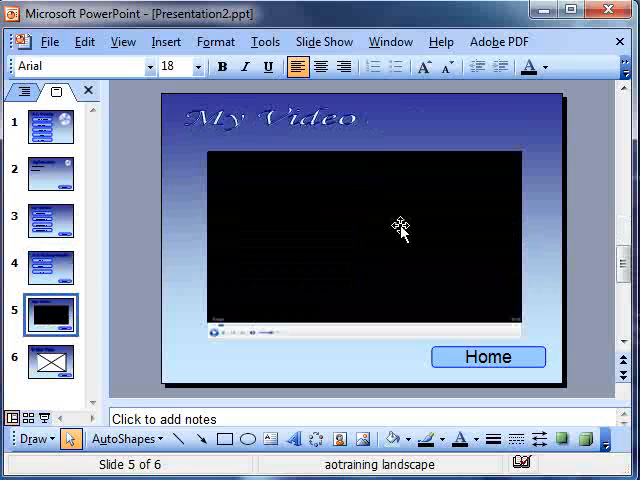
click(50, 362)
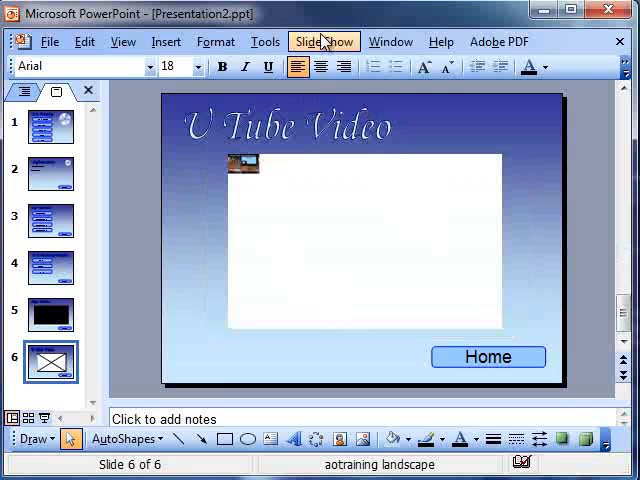
click(323, 41)
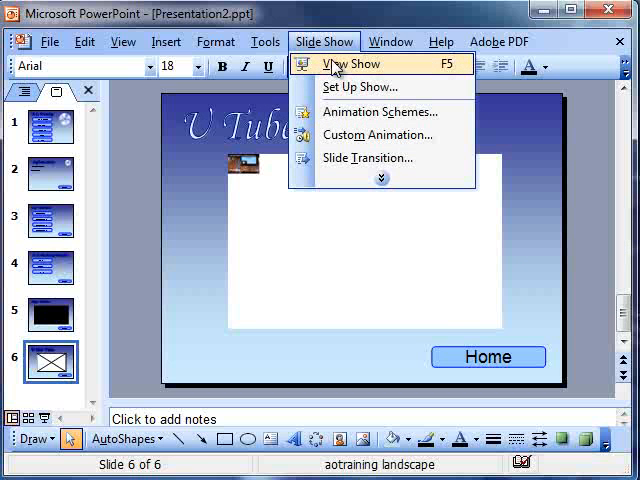
Run the show, visit Information and My Site, testing the Document 2 and Document 4 links.
click(352, 64)
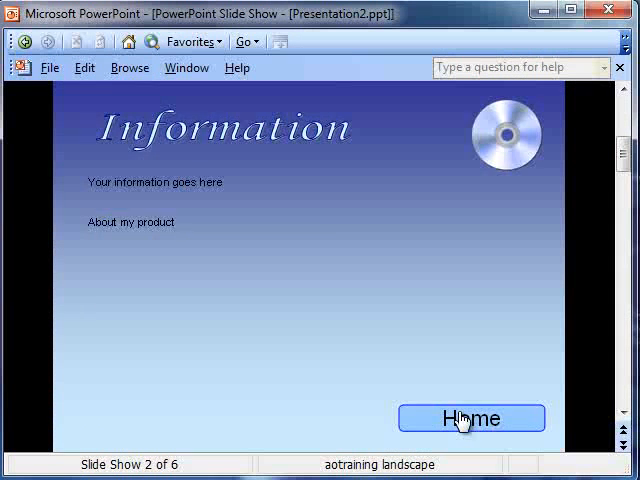
click(470, 418)
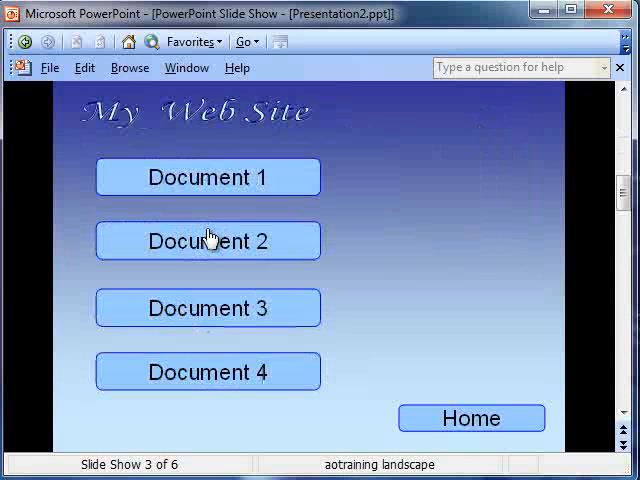
click(207, 177)
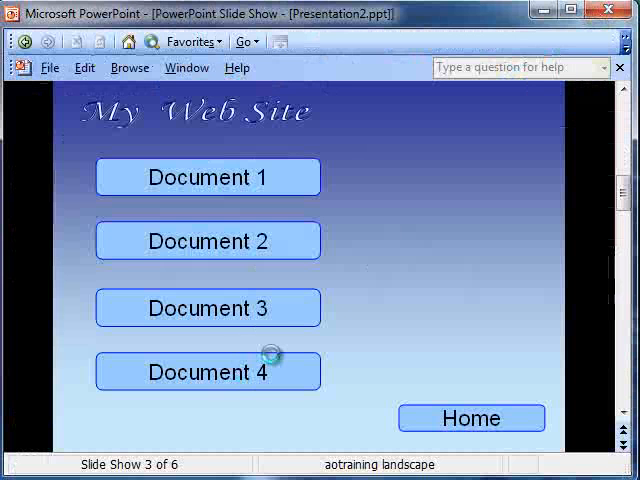
click(207, 371)
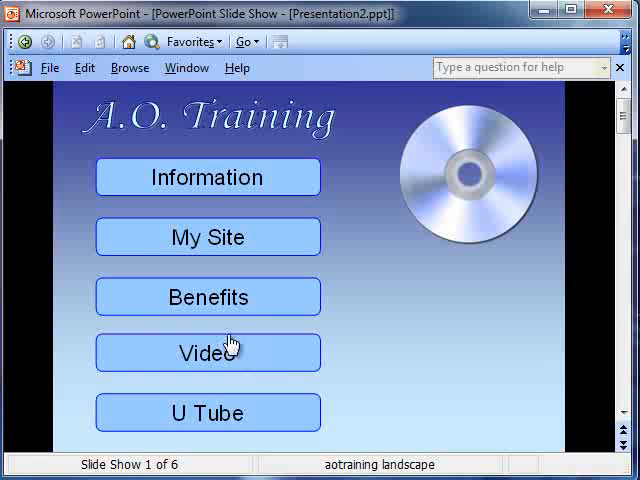
Test Benefits with its Word 1 file and the embedded video slide, returning Home each time.
click(207, 296)
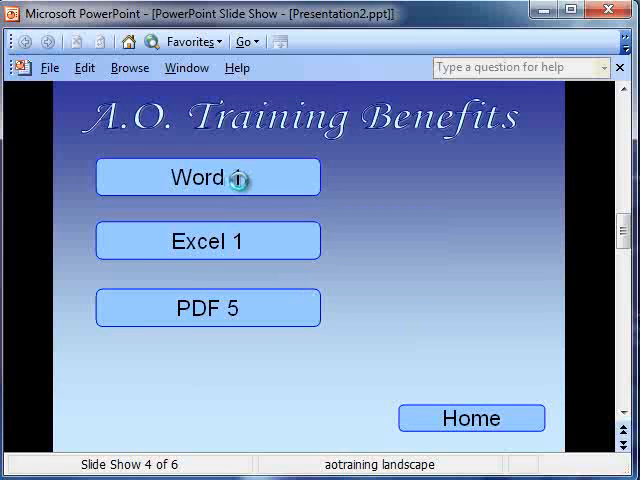
click(207, 177)
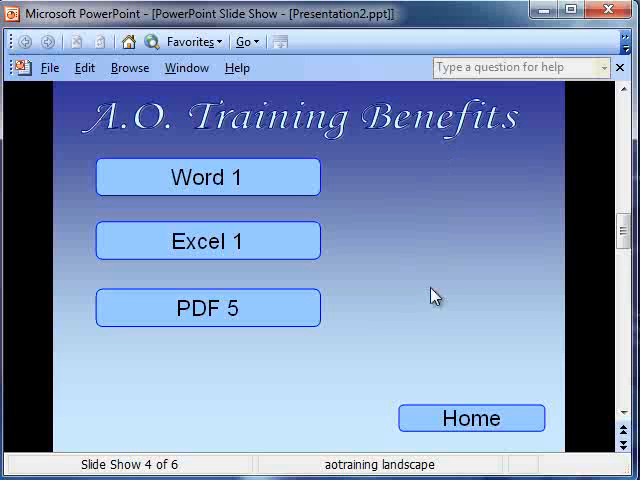
mouse_move(463, 258)
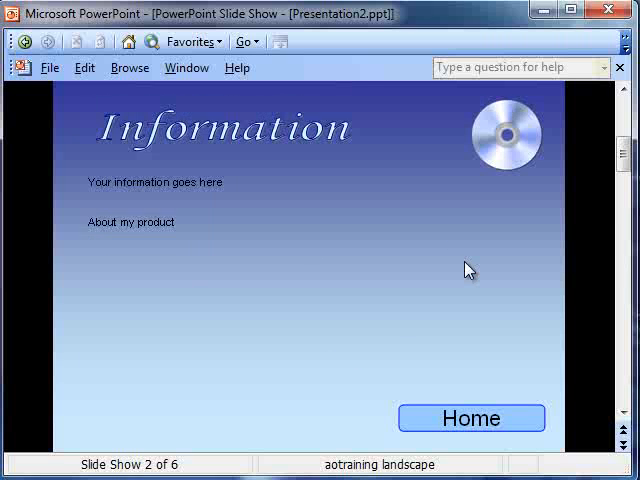
click(471, 418)
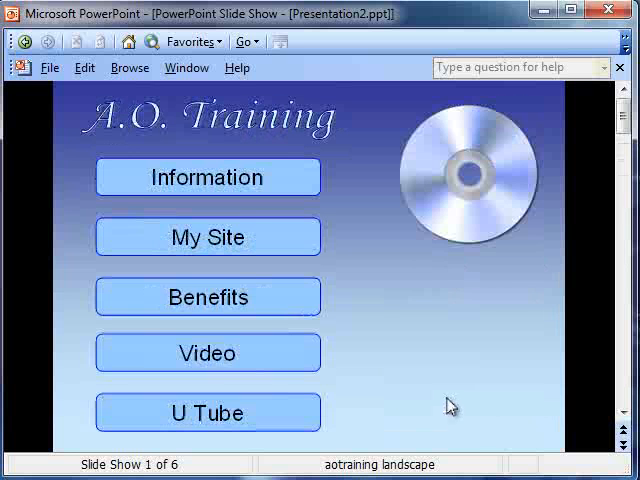
click(208, 352)
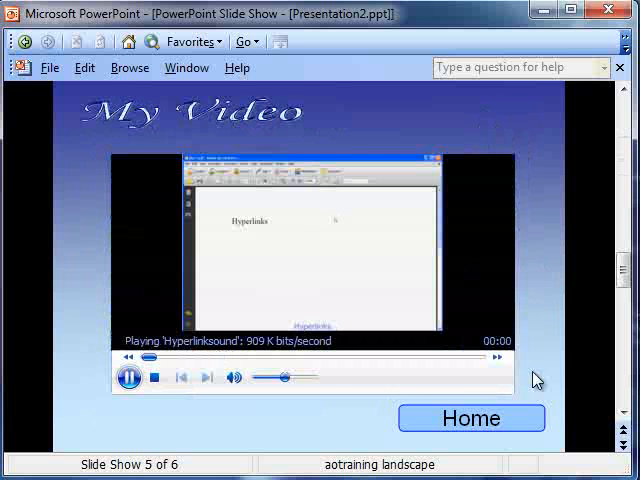
click(471, 417)
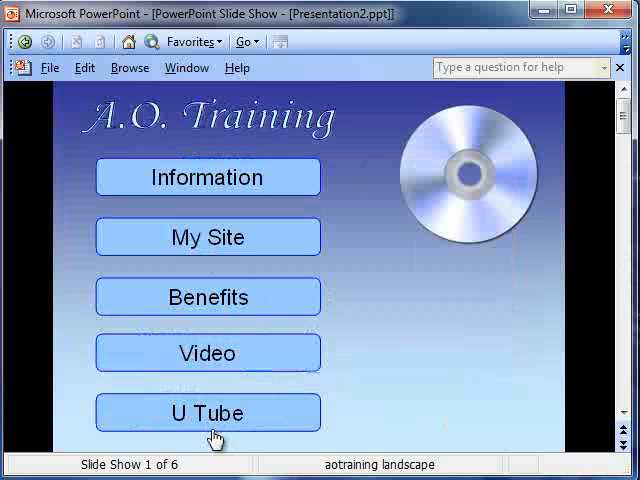
Play the YouTube video on the U Tube slide, return Home and end the show with Esc.
click(208, 412)
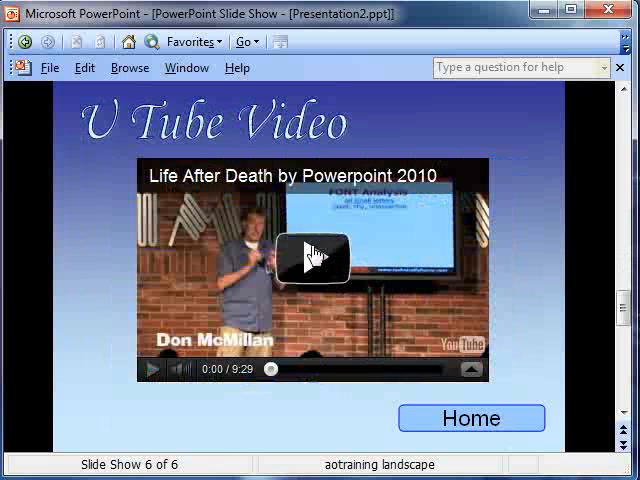
click(312, 255)
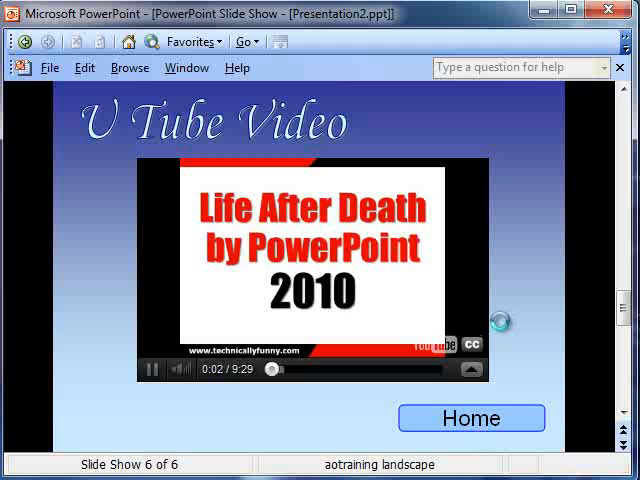
click(471, 417)
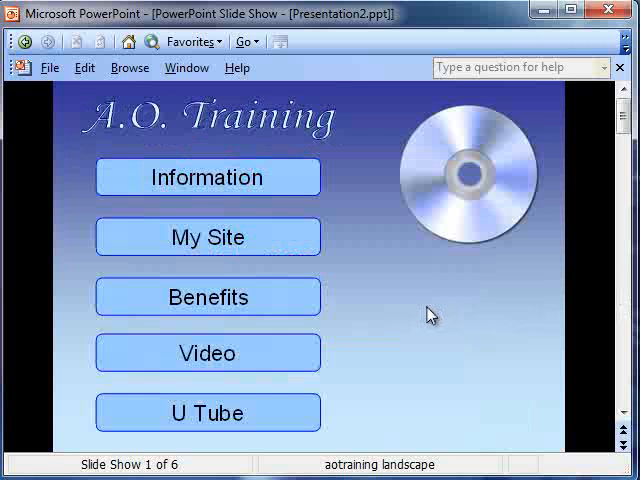
mouse_move(420, 307)
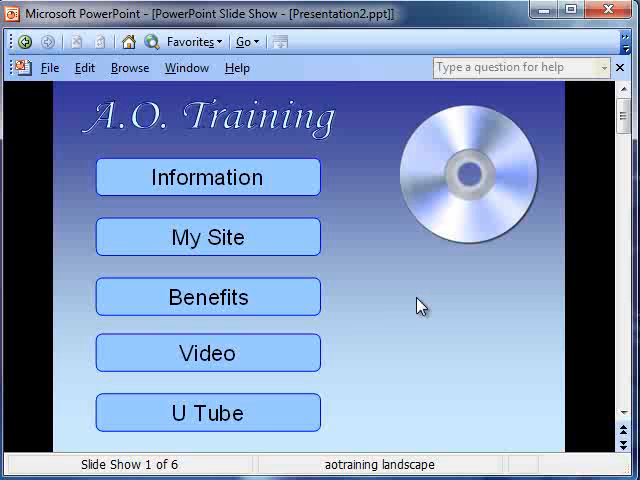
key(Escape)
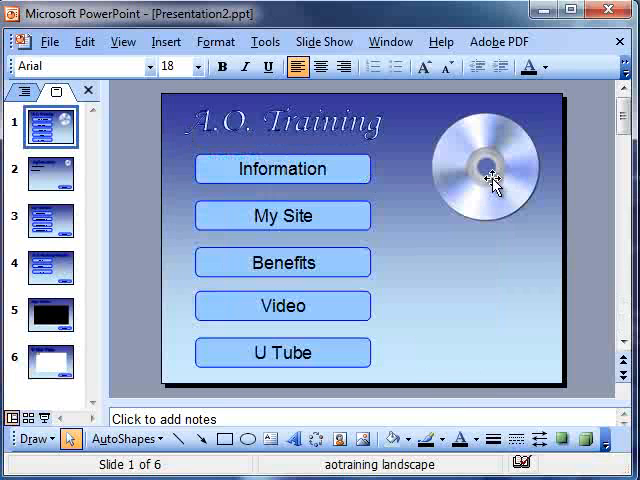
mouse_move(425, 188)
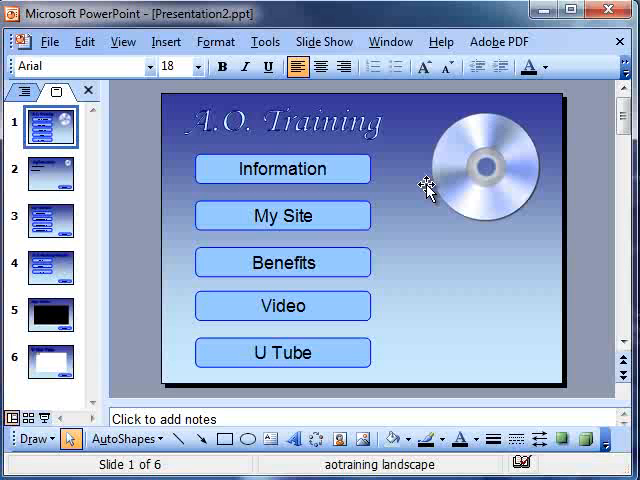
mouse_move(420, 175)
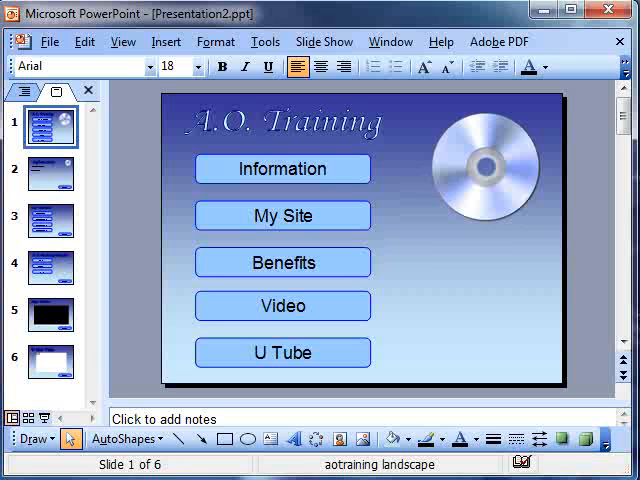
mouse_move(233, 108)
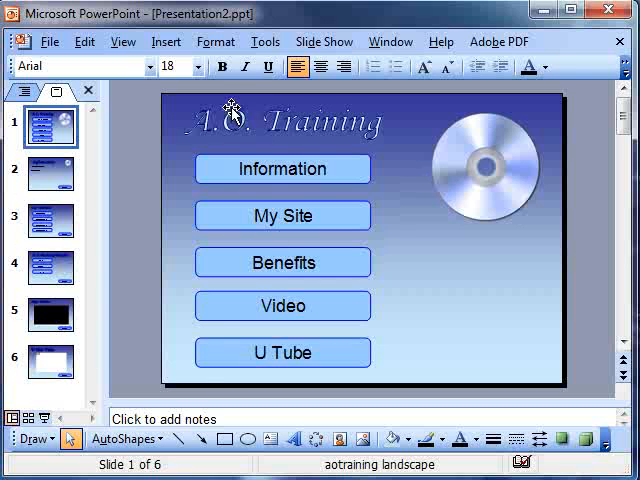
mouse_move(410, 108)
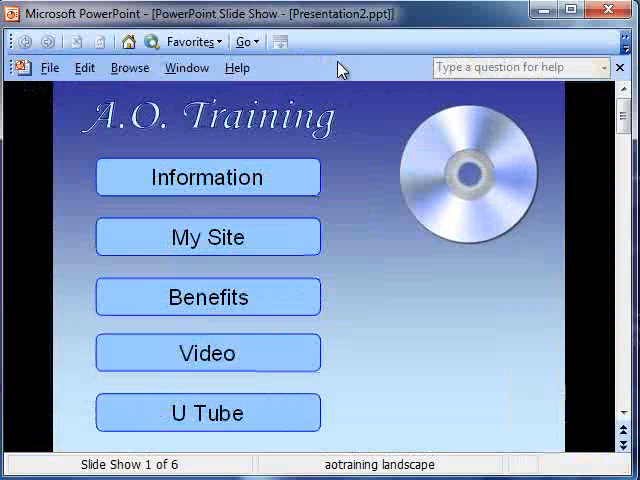
mouse_move(397, 278)
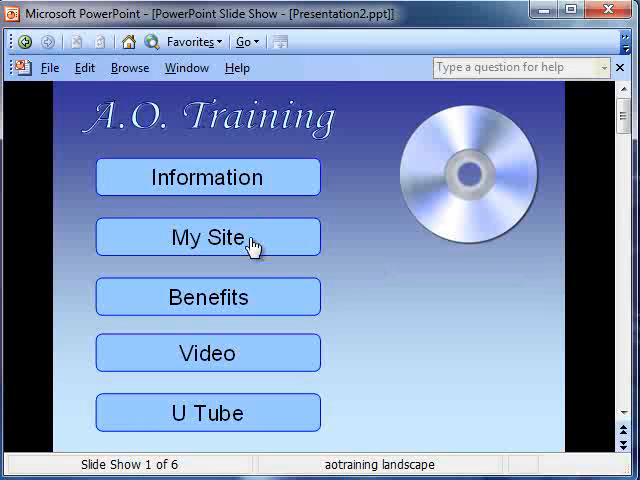
click(207, 237)
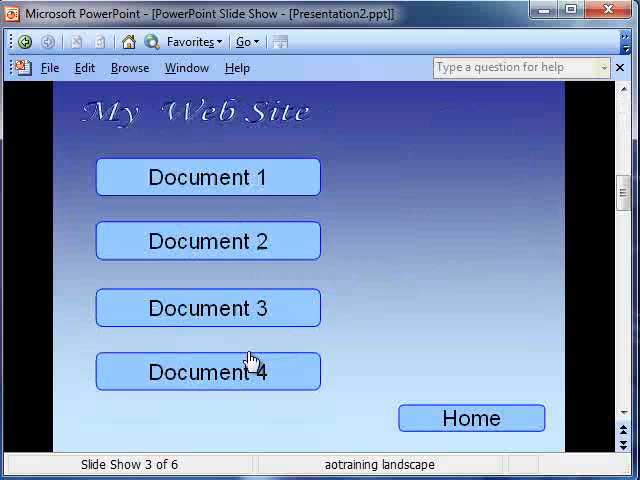
click(207, 371)
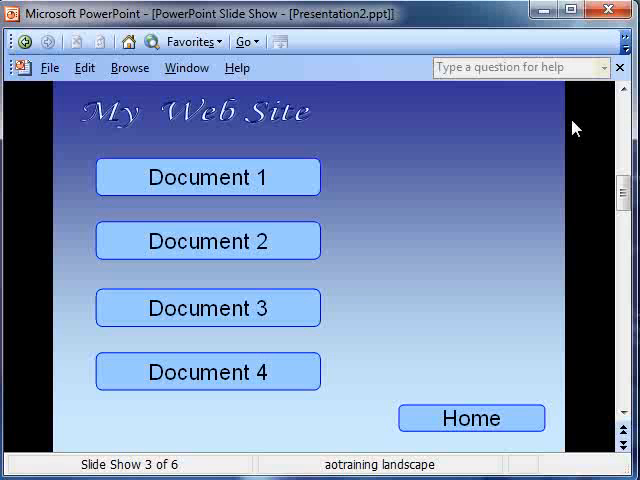
mouse_move(510, 238)
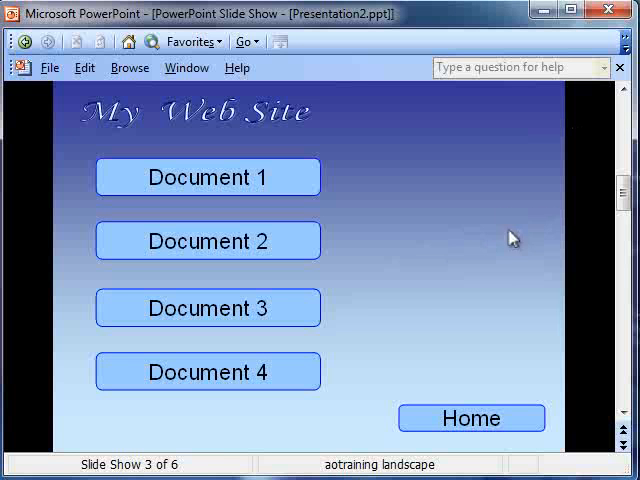
click(471, 418)
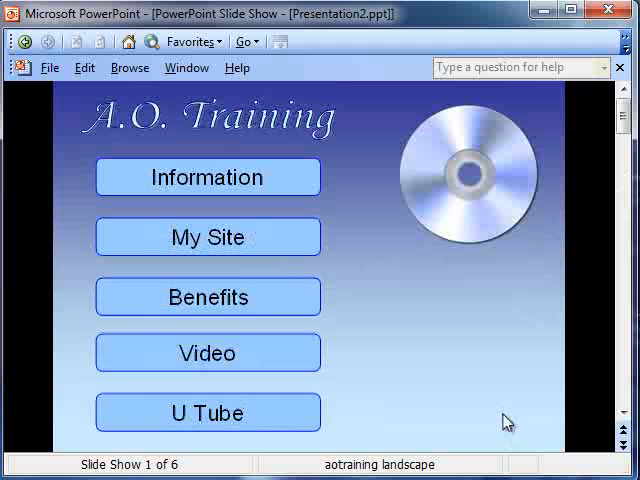
mouse_move(508, 408)
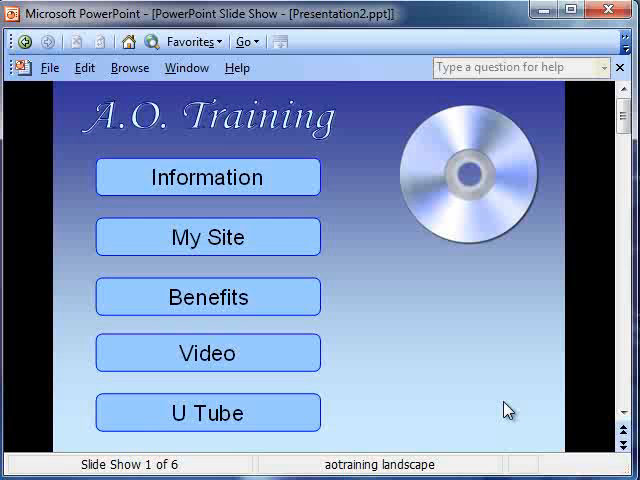